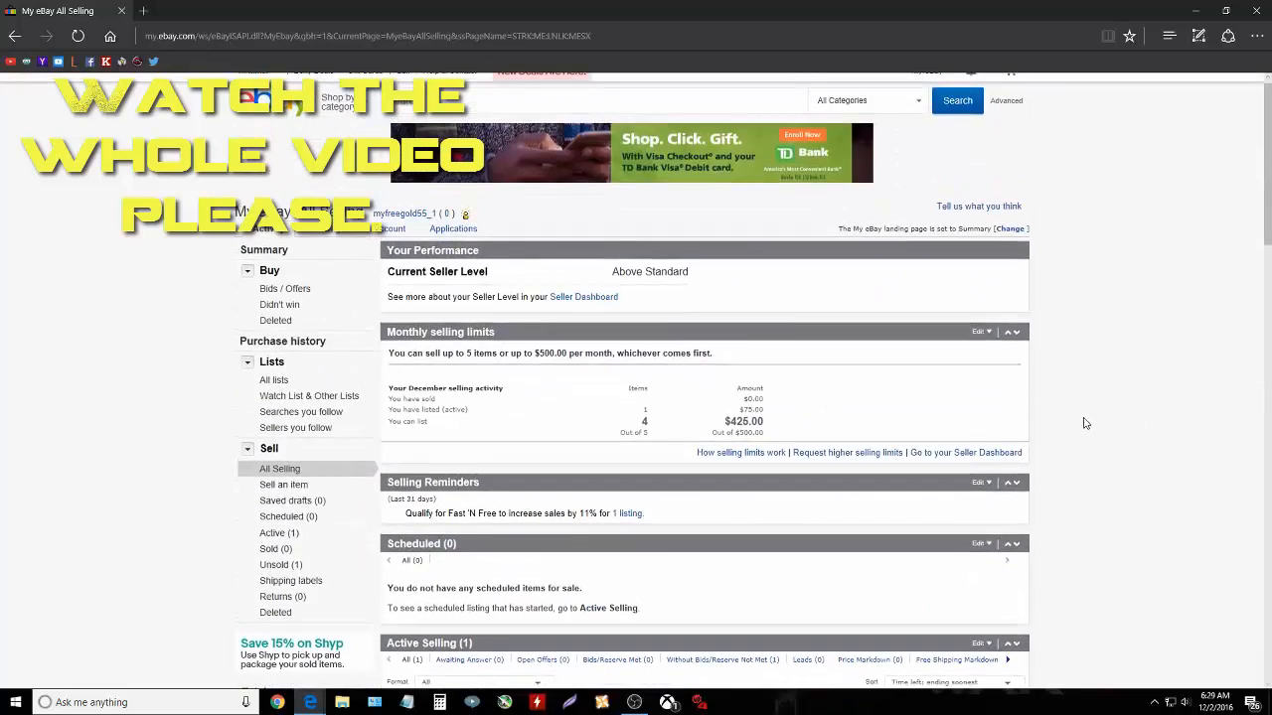
# - Scroll All Selling to the Sapphire Nitro Radeon R7 370 listing: $75, 56 views
pyautogui.scroll(-3)
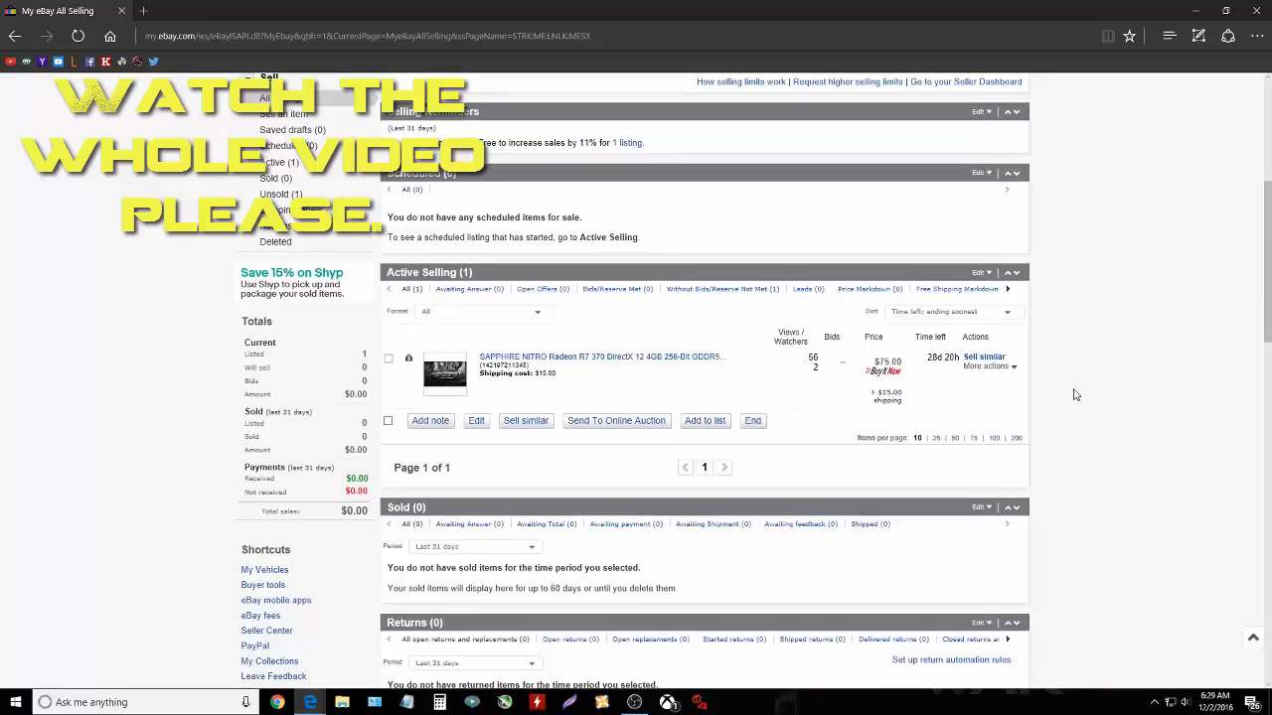
pyautogui.scroll(3)
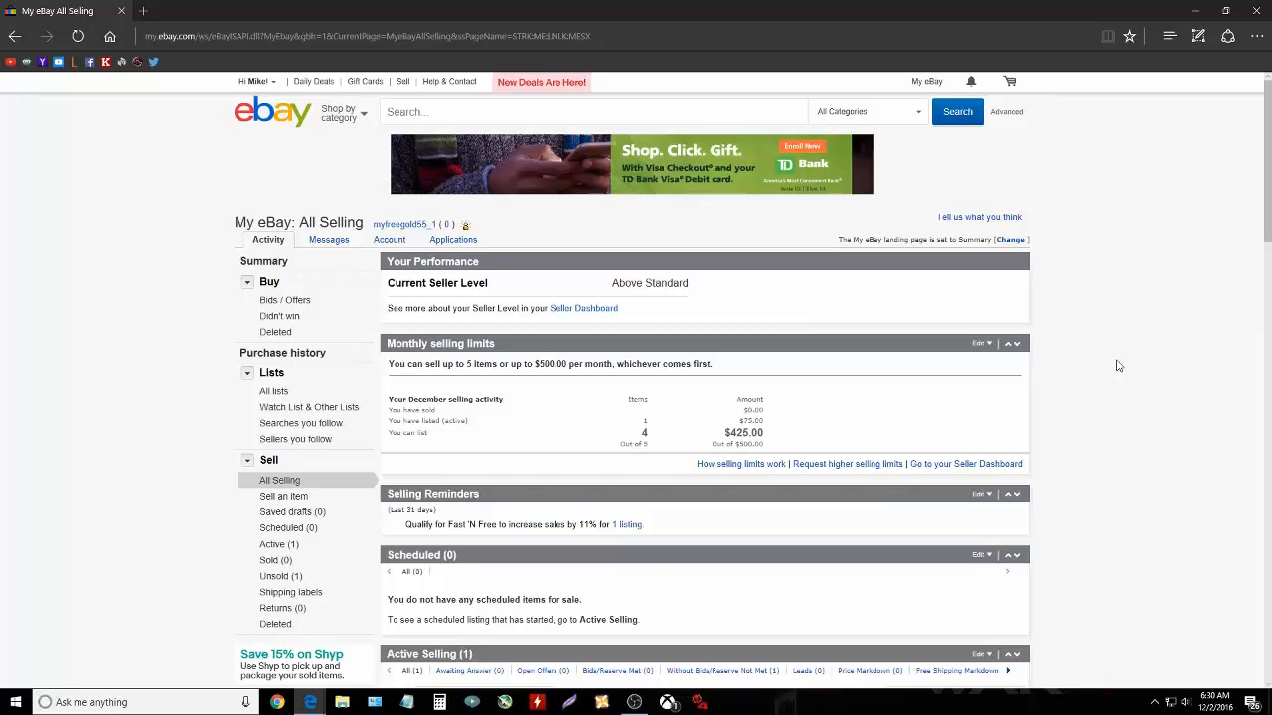
pyautogui.moveTo(1128, 387)
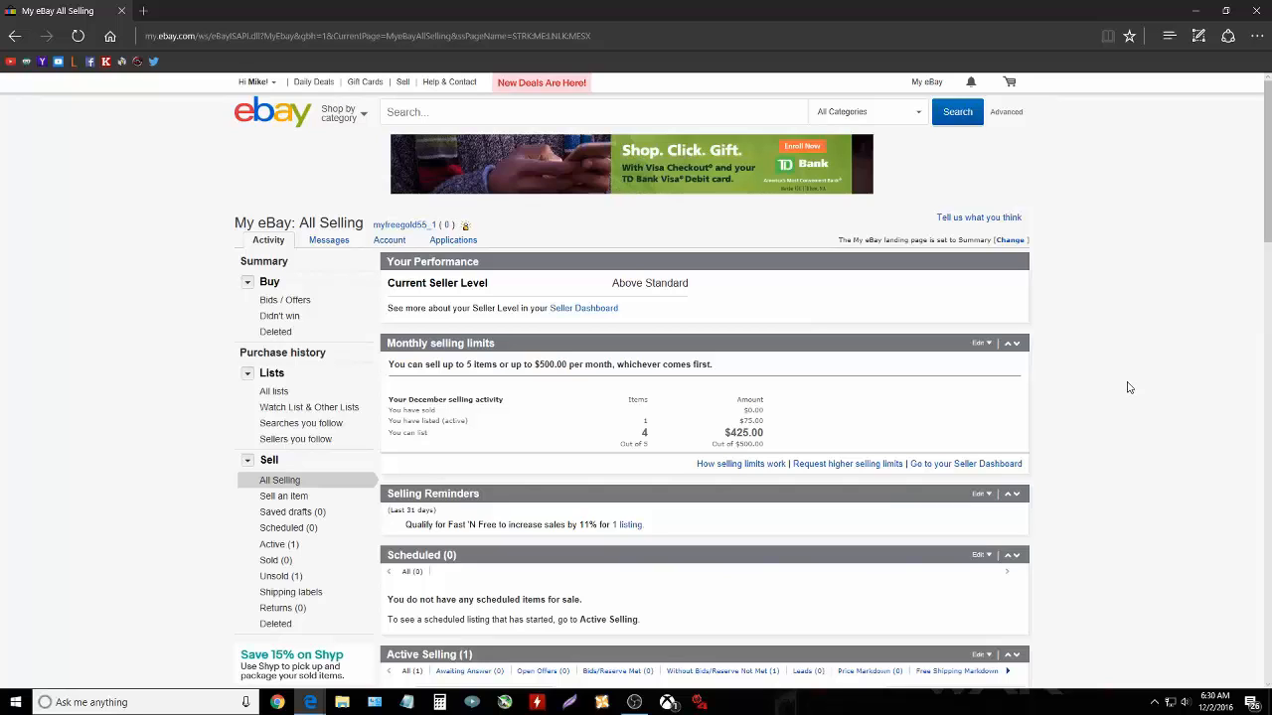
pyautogui.moveTo(1067, 416)
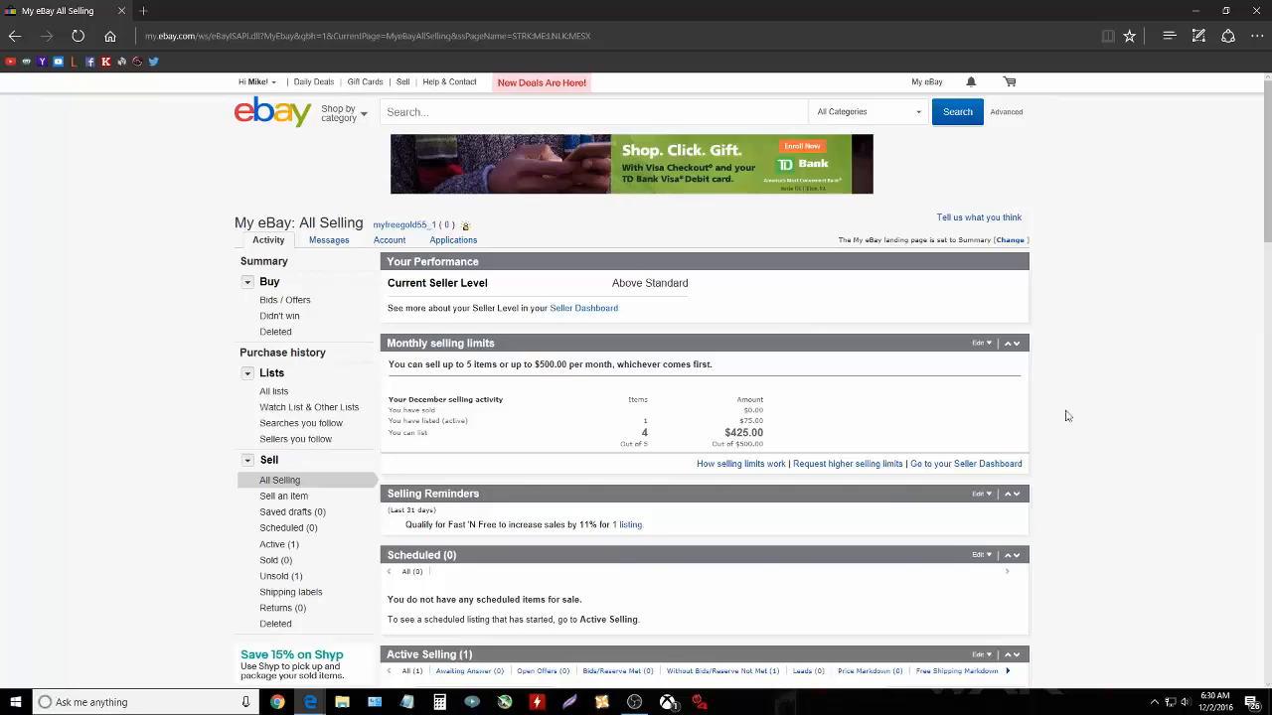
pyautogui.moveTo(1103, 350)
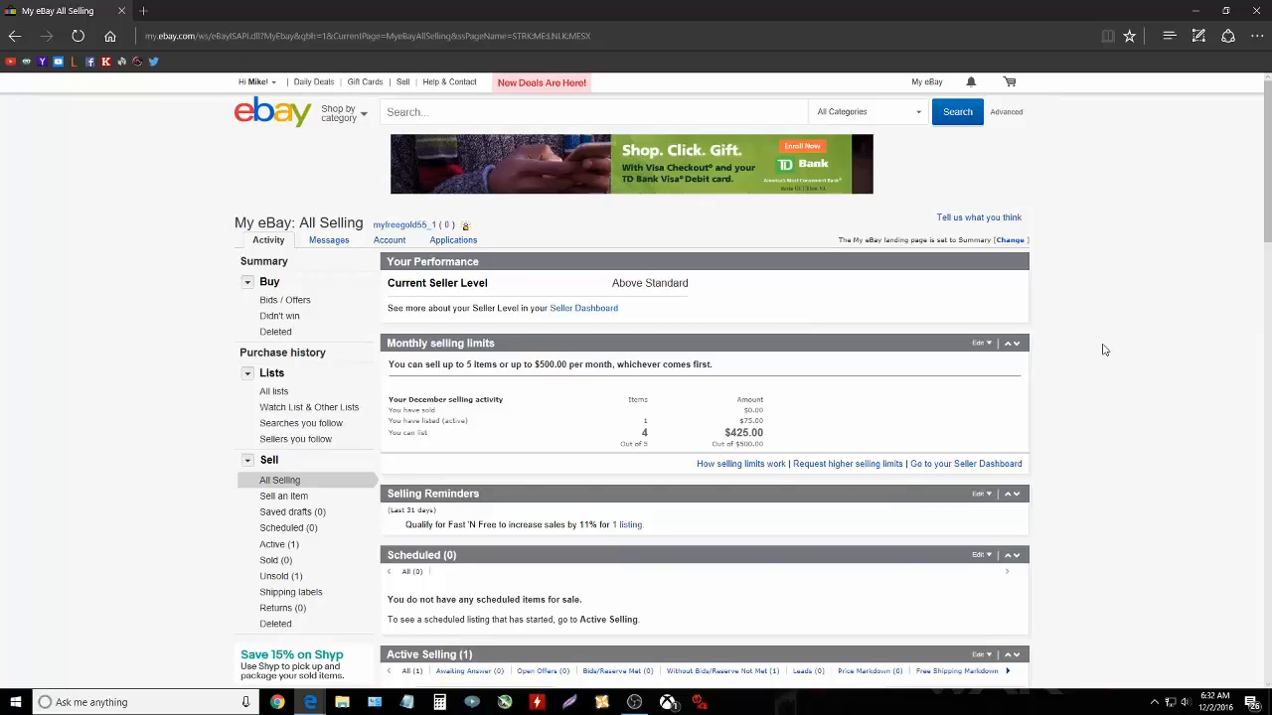
pyautogui.moveTo(1112, 352)
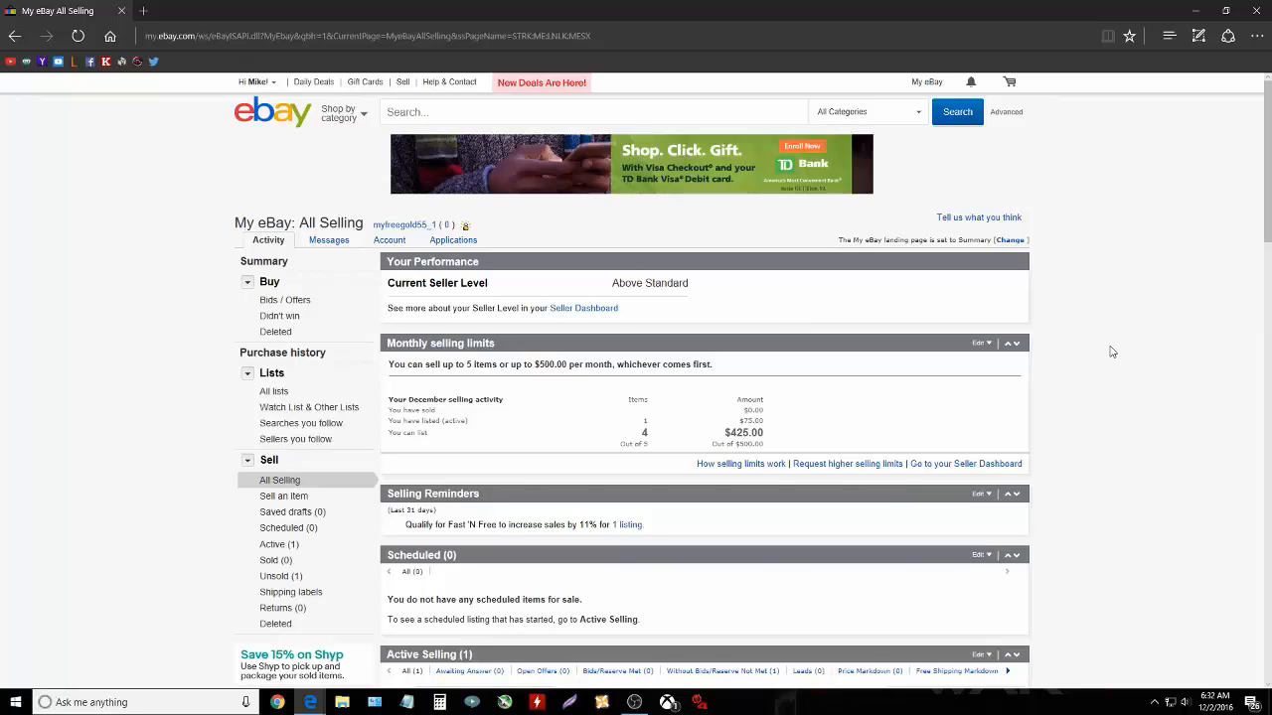
pyautogui.moveTo(1095, 332)
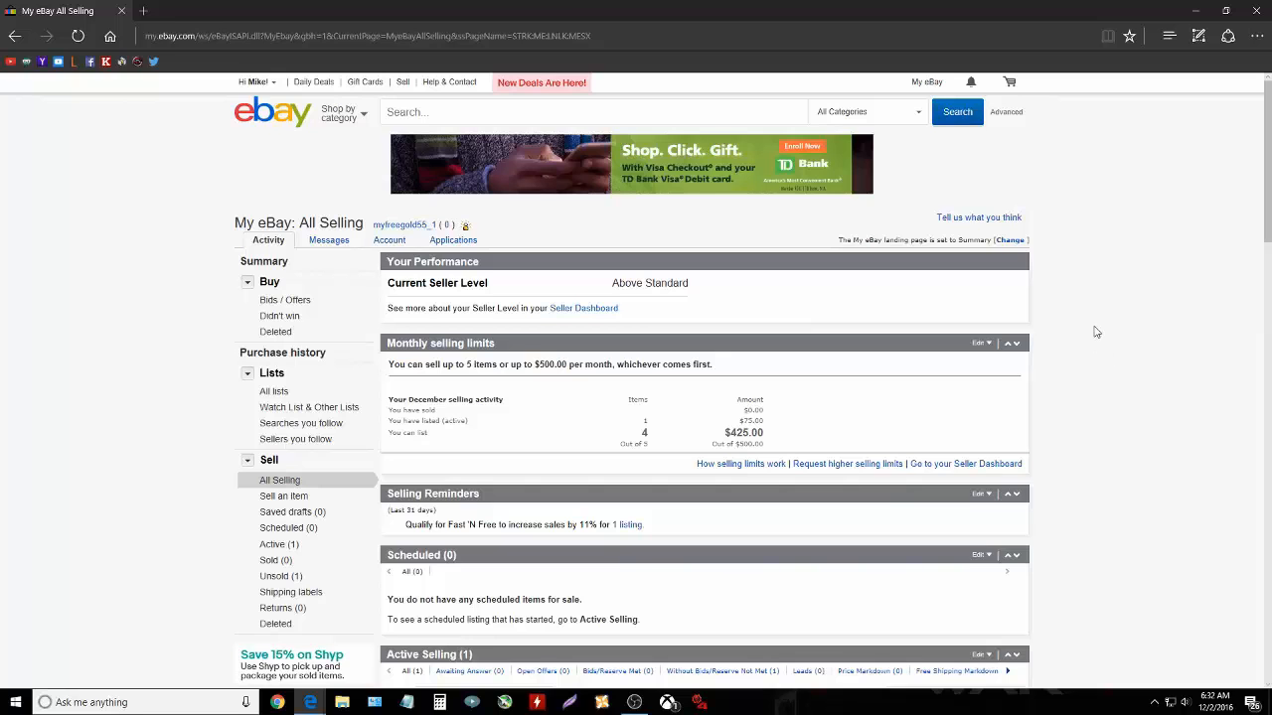
pyautogui.scroll(-3)
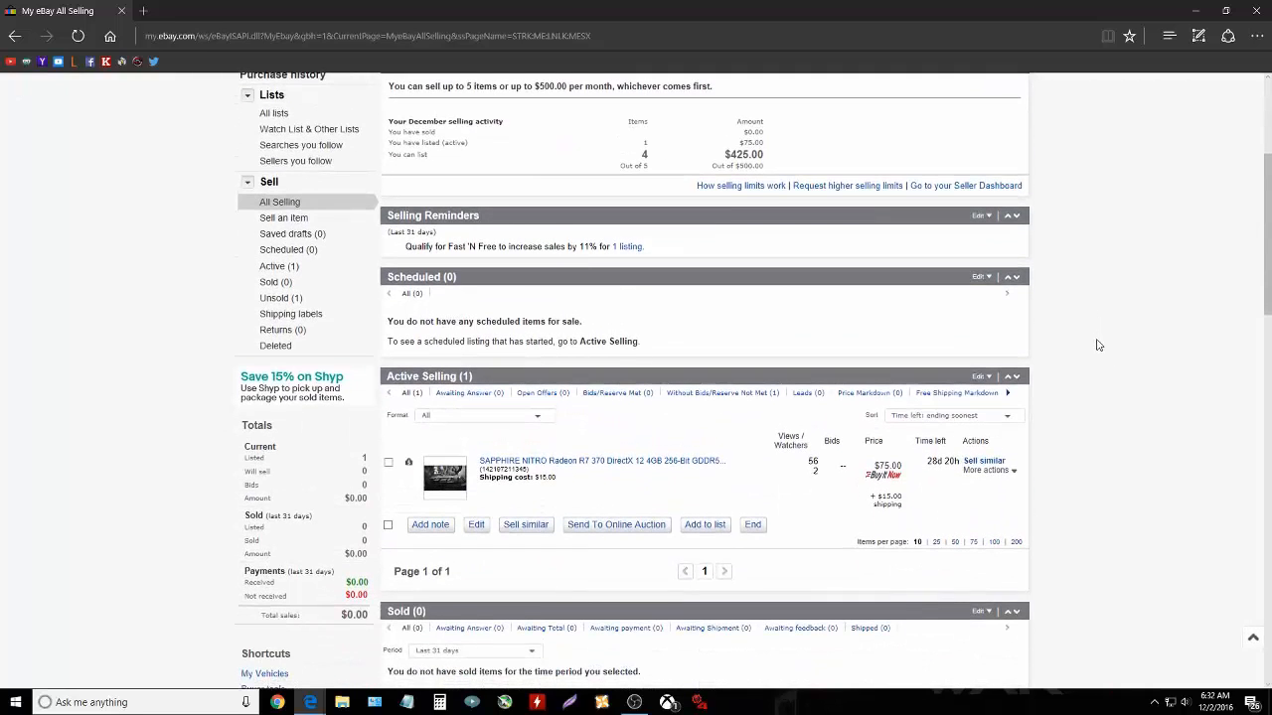
pyautogui.moveTo(1017, 473)
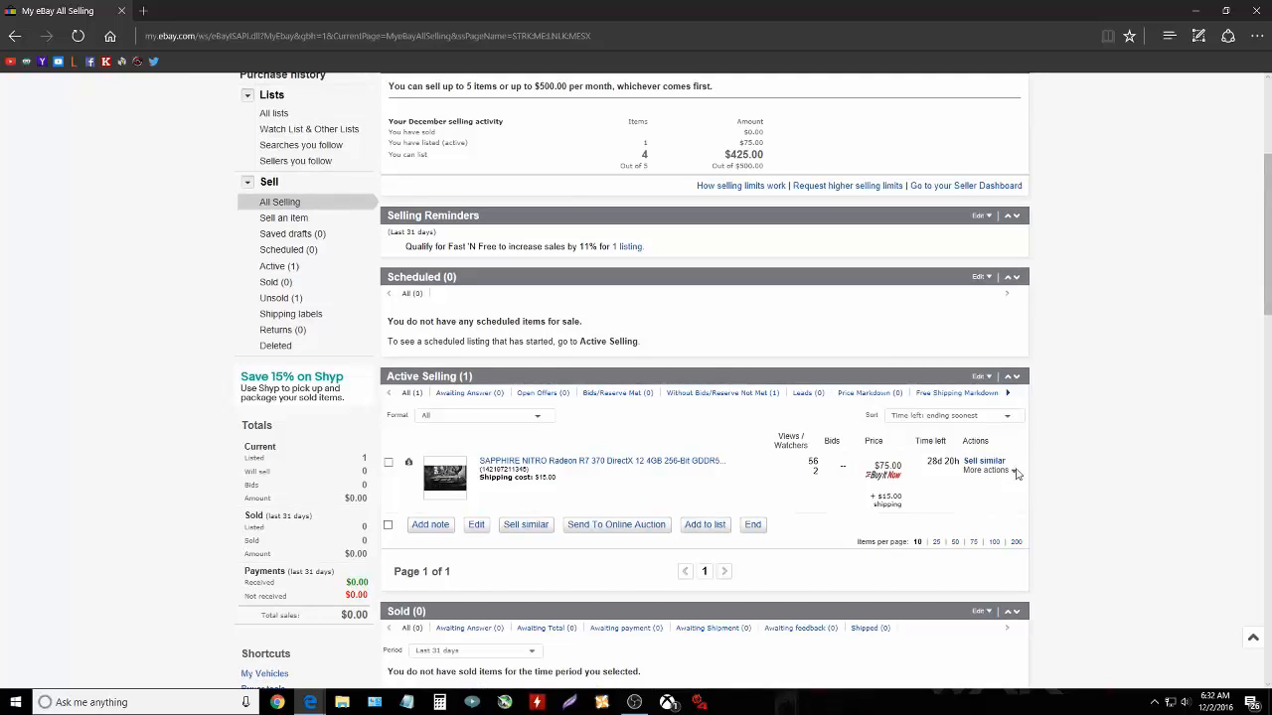
pyautogui.moveTo(885, 493)
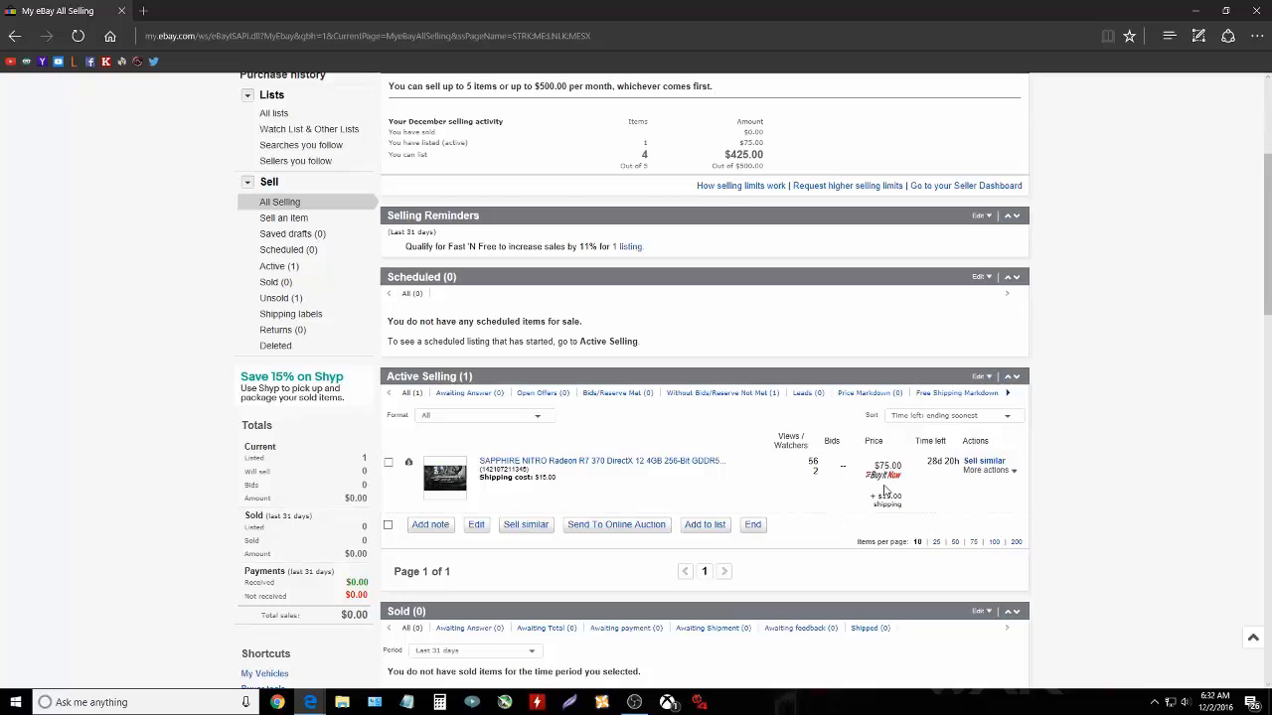
pyautogui.moveTo(840, 504)
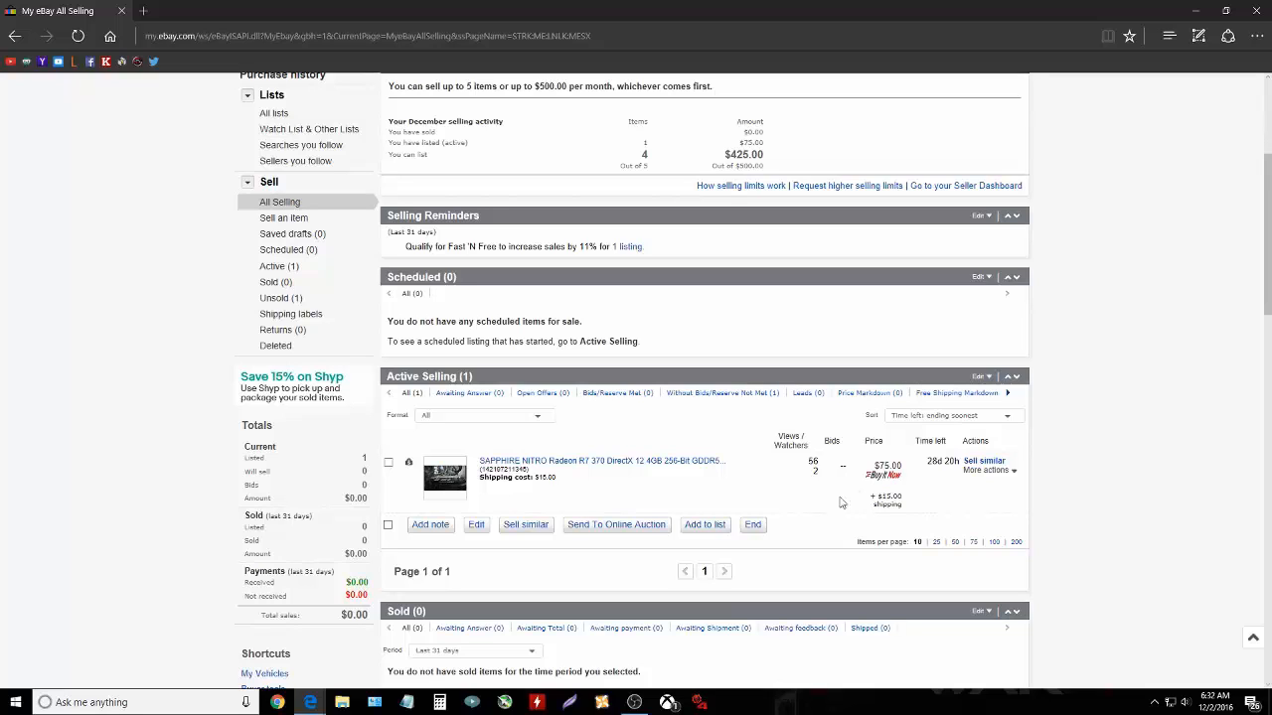
pyautogui.moveTo(626, 462)
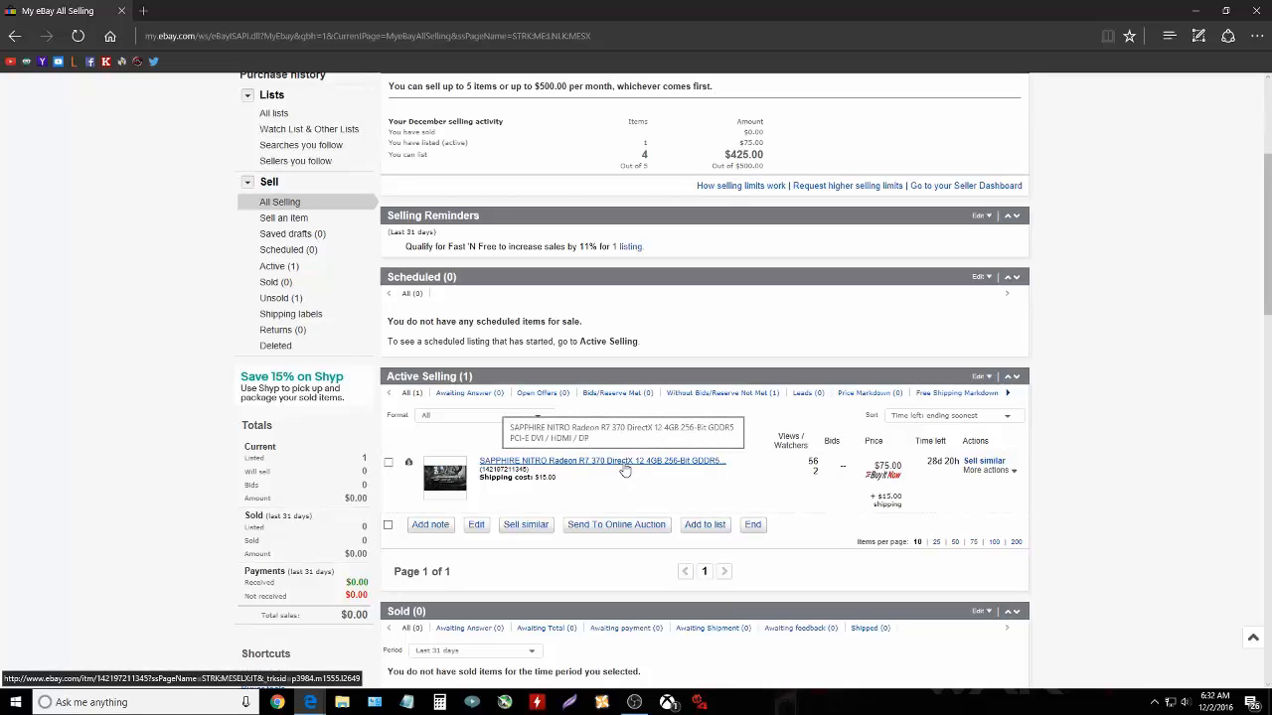
pyautogui.moveTo(848, 516)
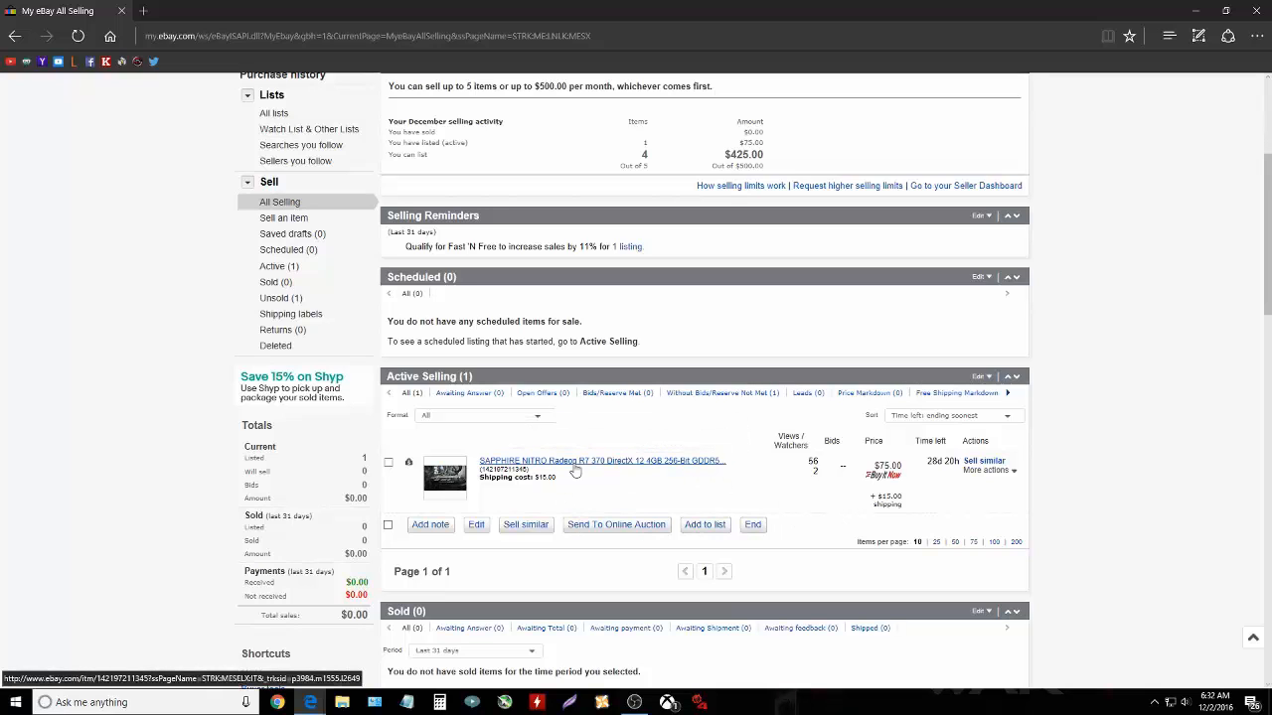
pyautogui.moveTo(577, 460)
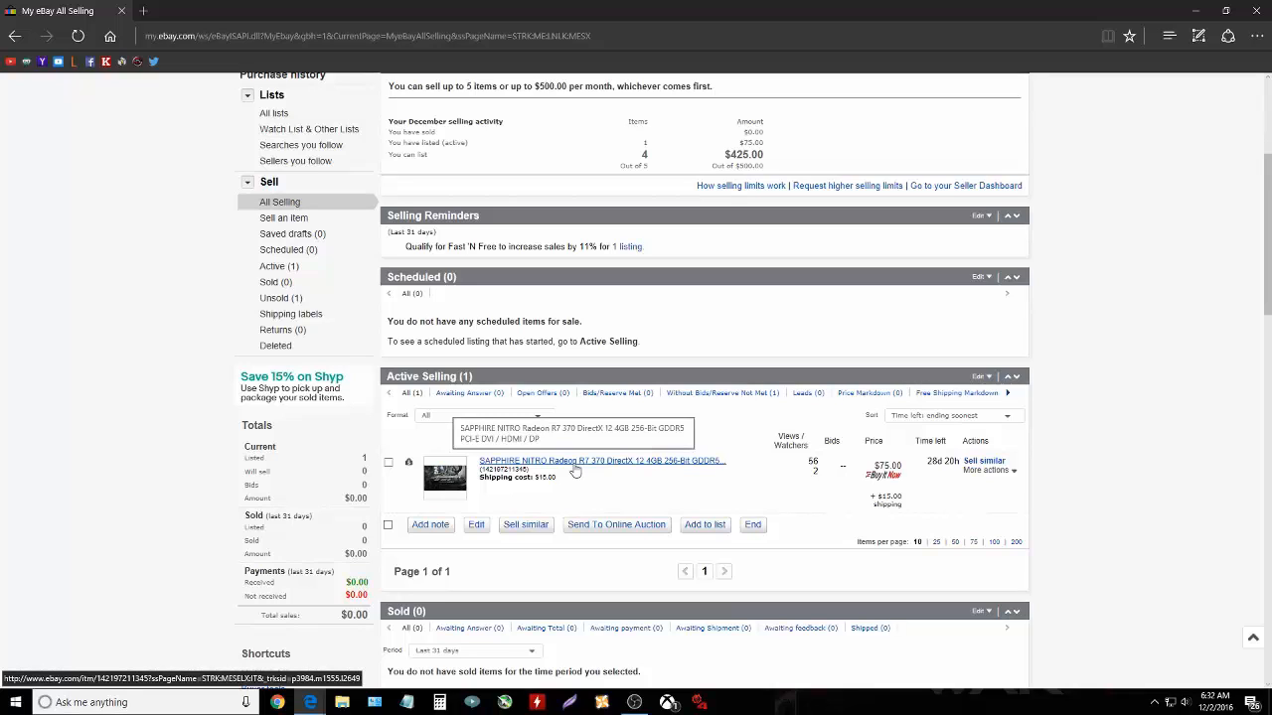
pyautogui.moveTo(574, 470)
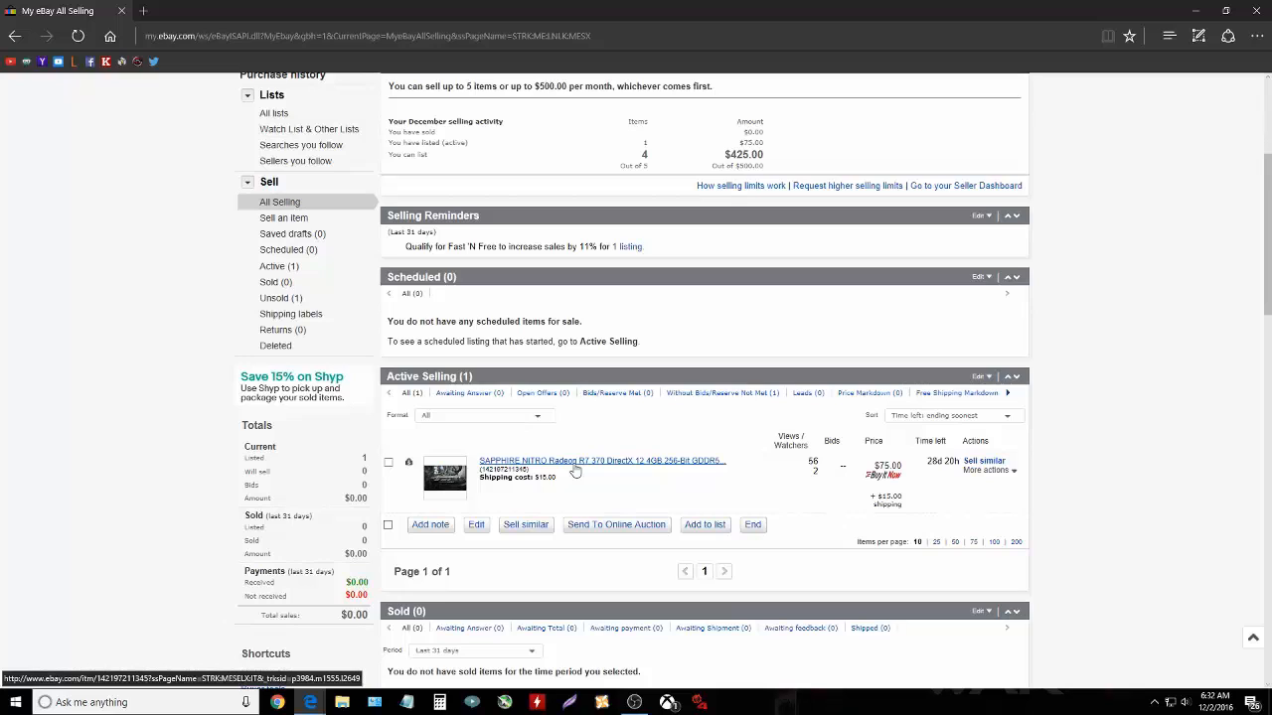
pyautogui.moveTo(627, 473)
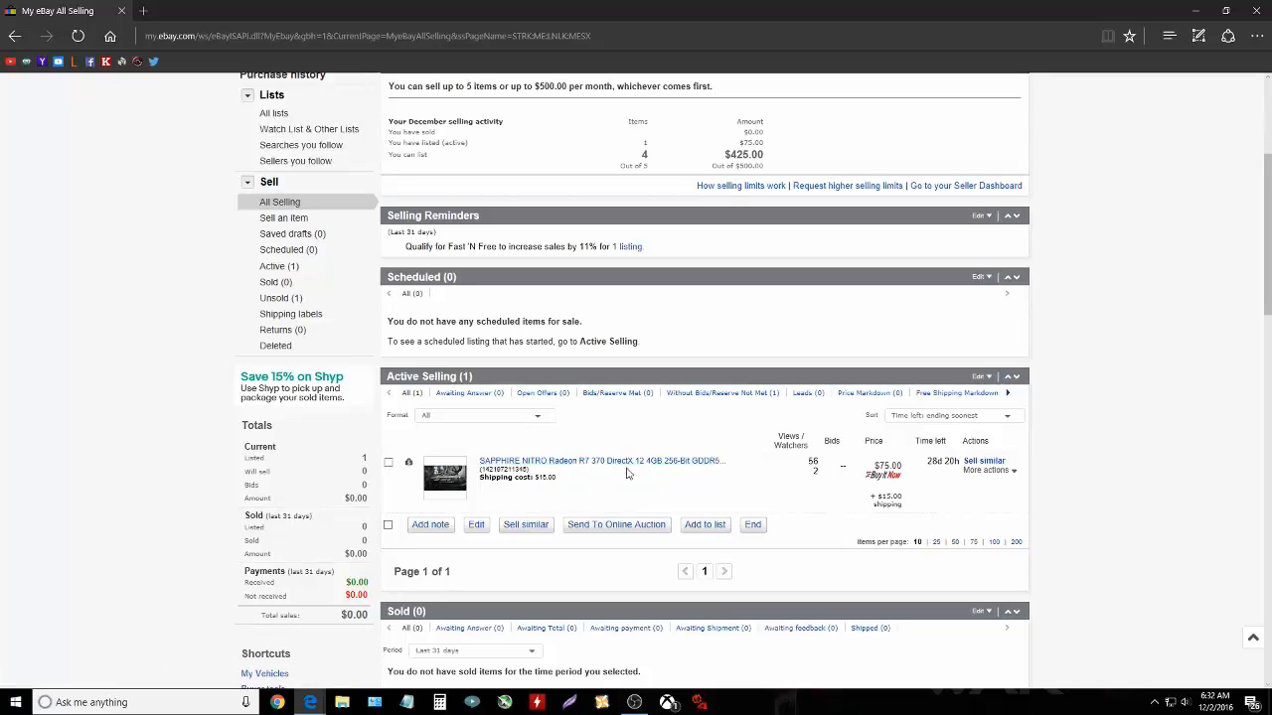
pyautogui.moveTo(579, 486)
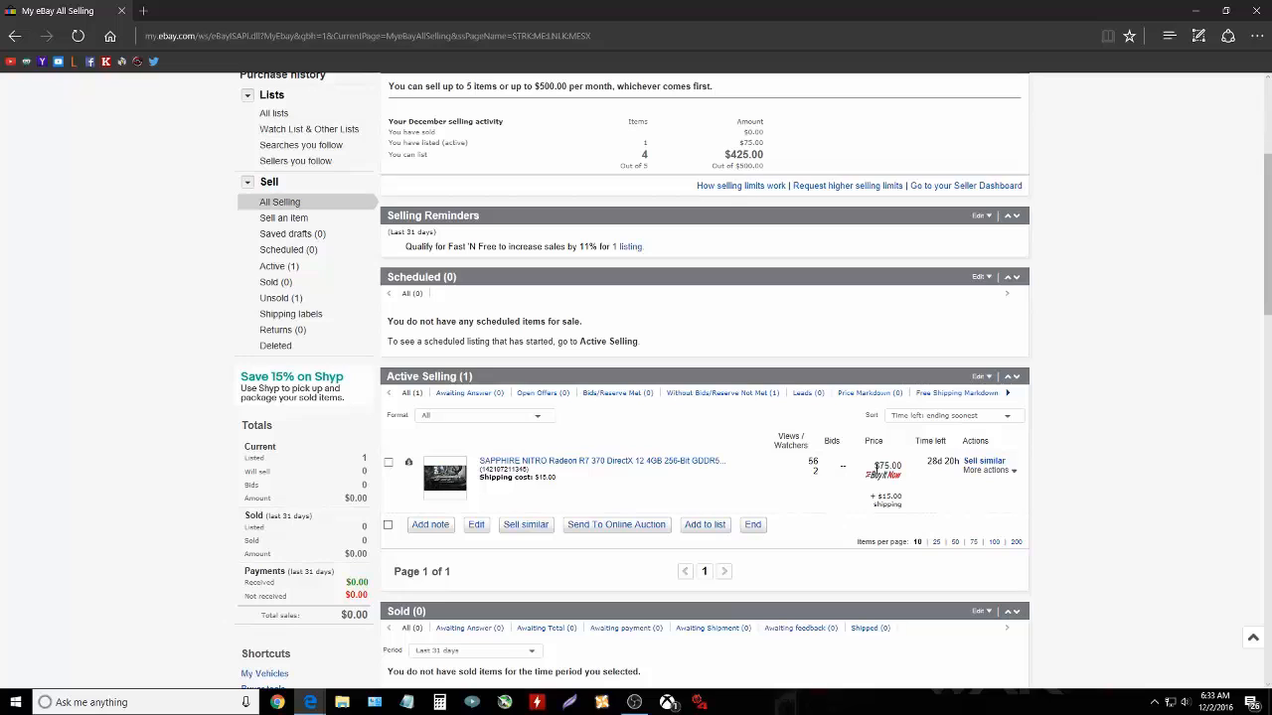
pyautogui.moveTo(862, 488)
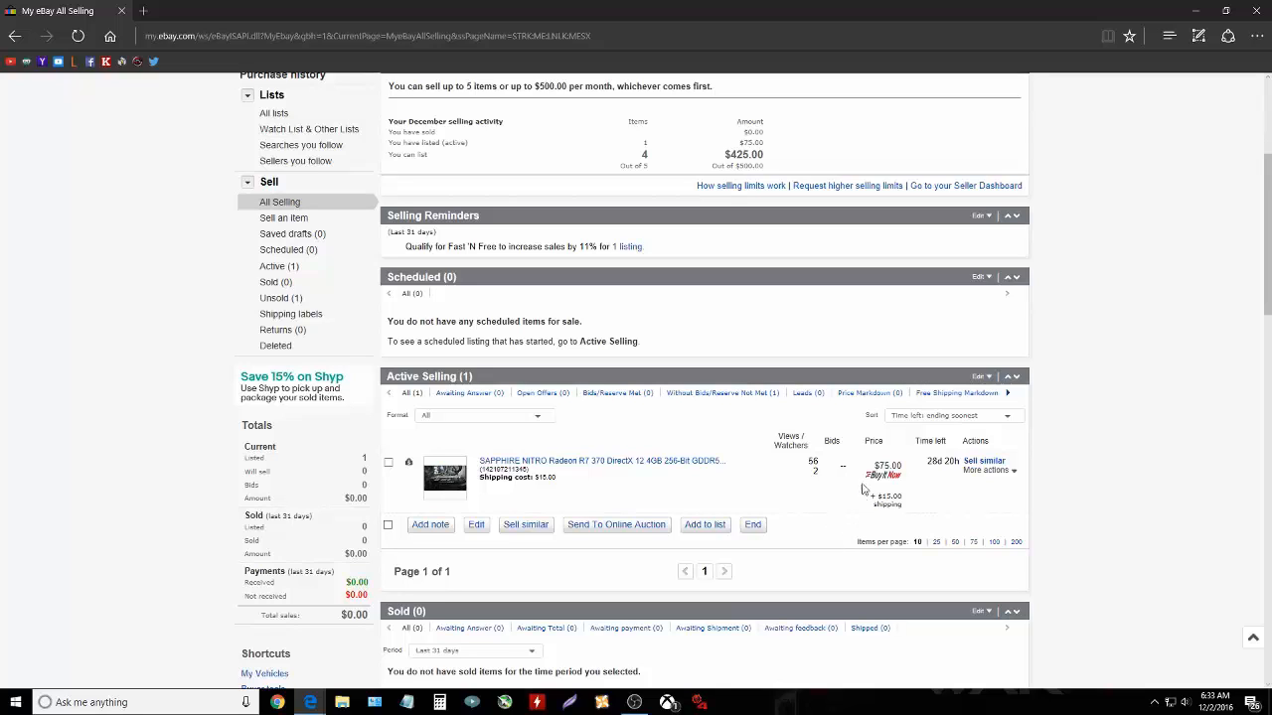
pyautogui.moveTo(884, 501)
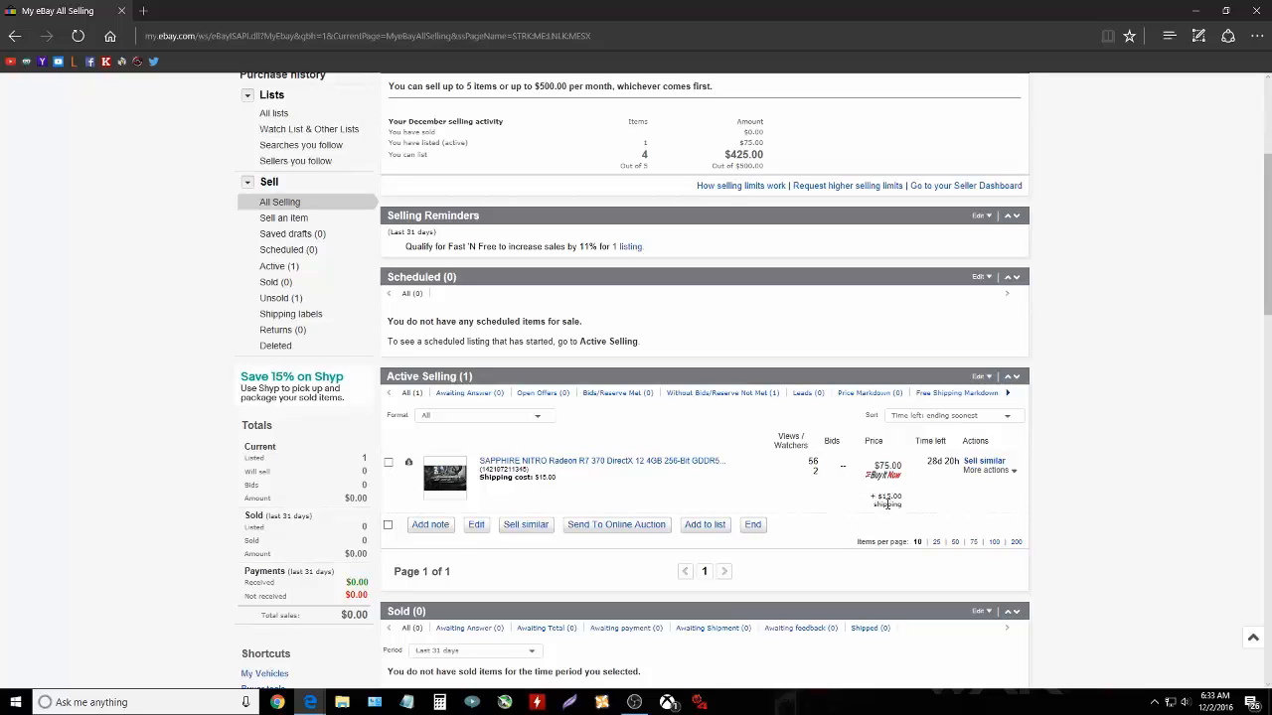
pyautogui.moveTo(783, 496)
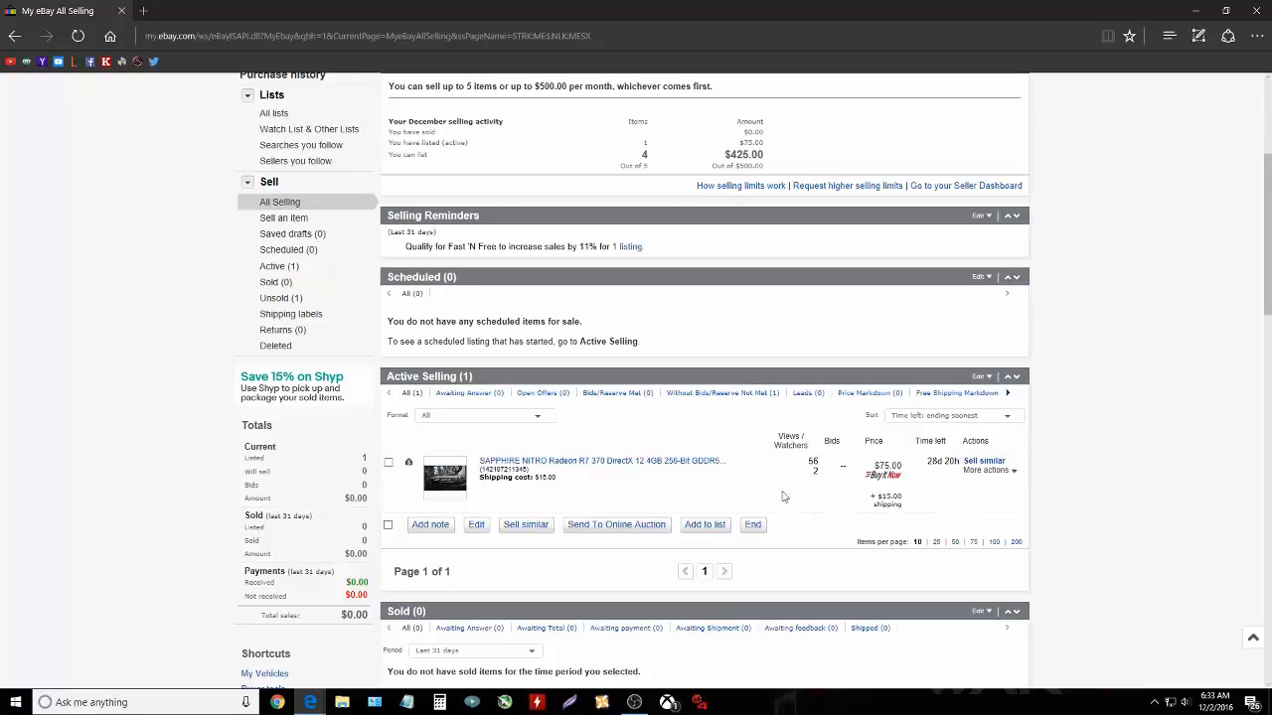
pyautogui.moveTo(821, 484)
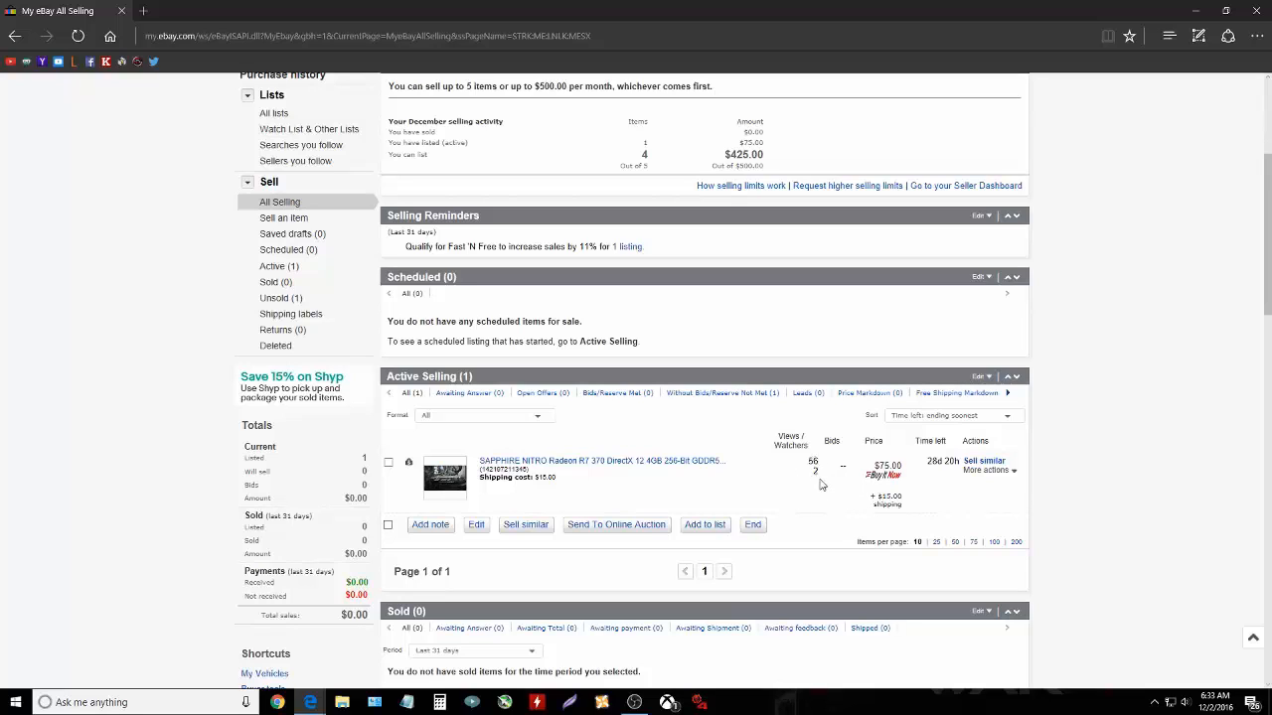
pyautogui.moveTo(455, 421)
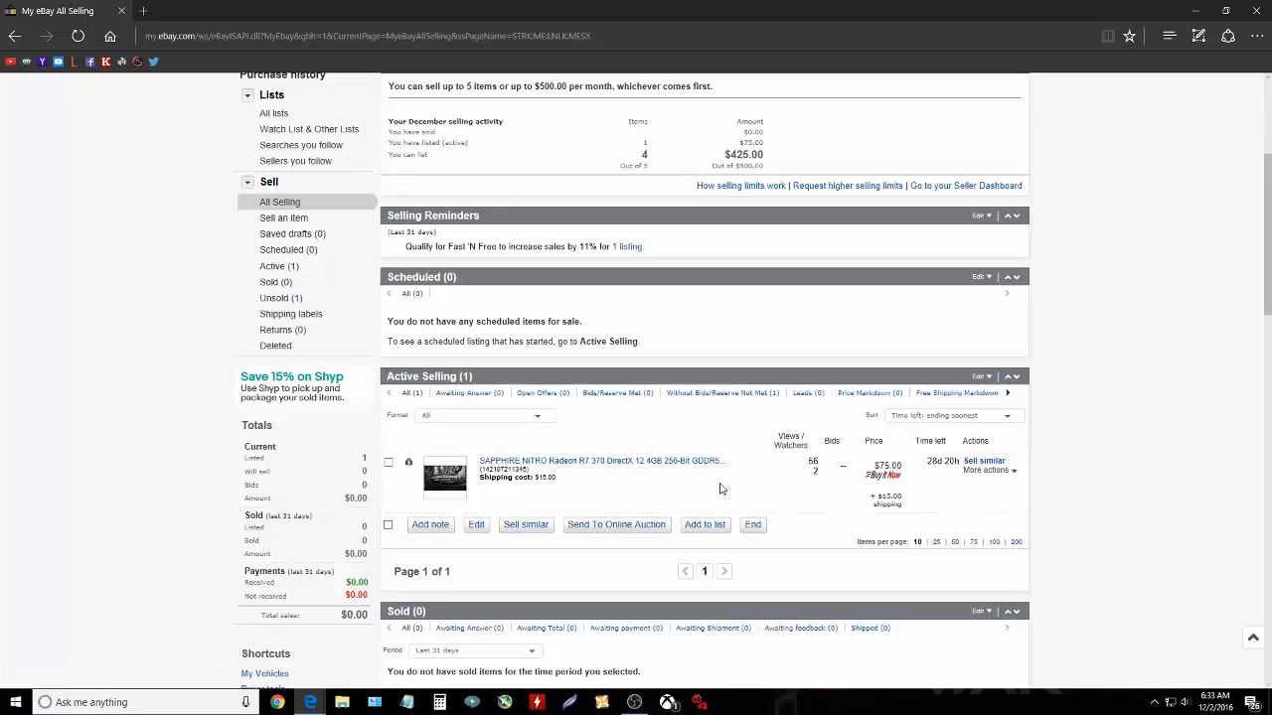
pyautogui.moveTo(701, 481)
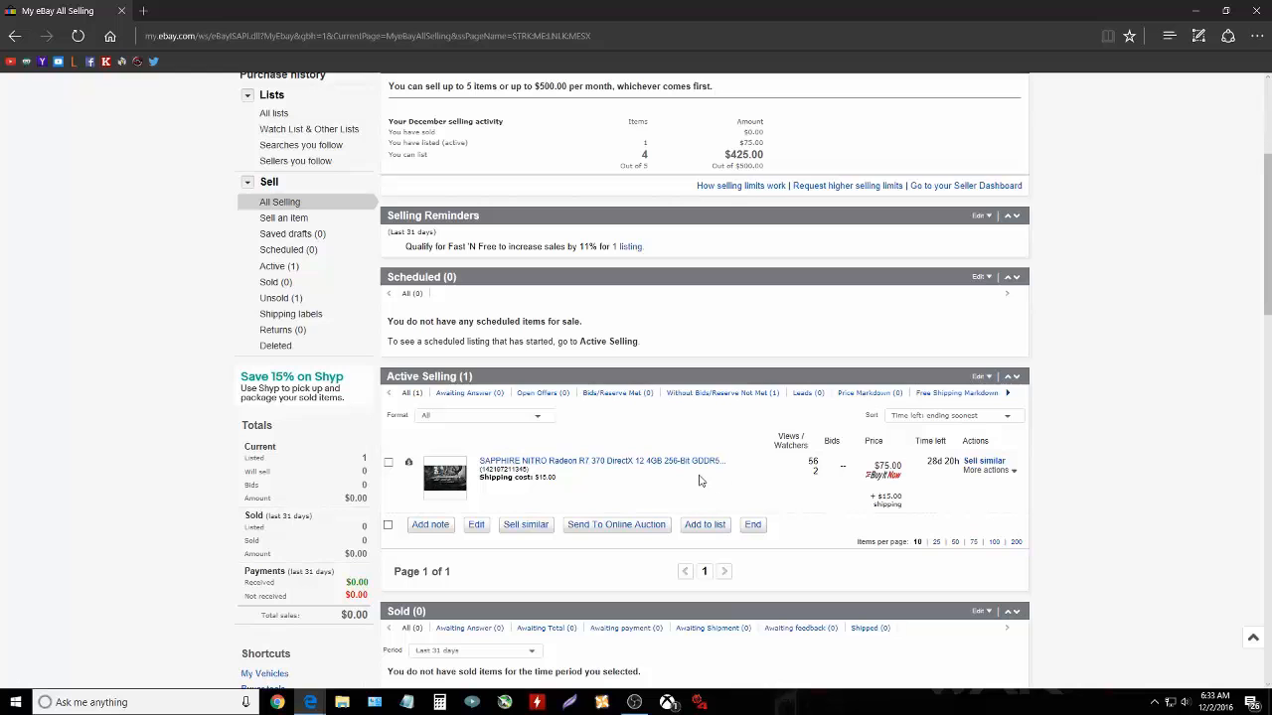
pyautogui.scroll(3)
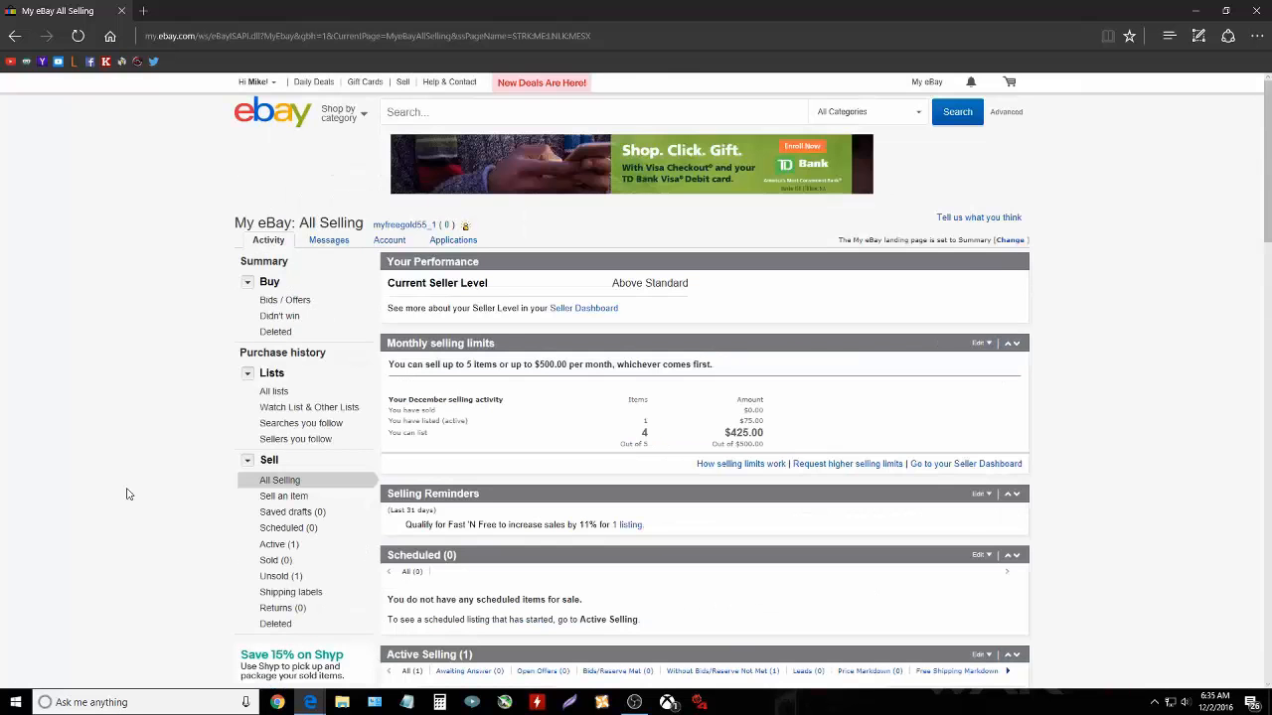
pyautogui.scroll(-3)
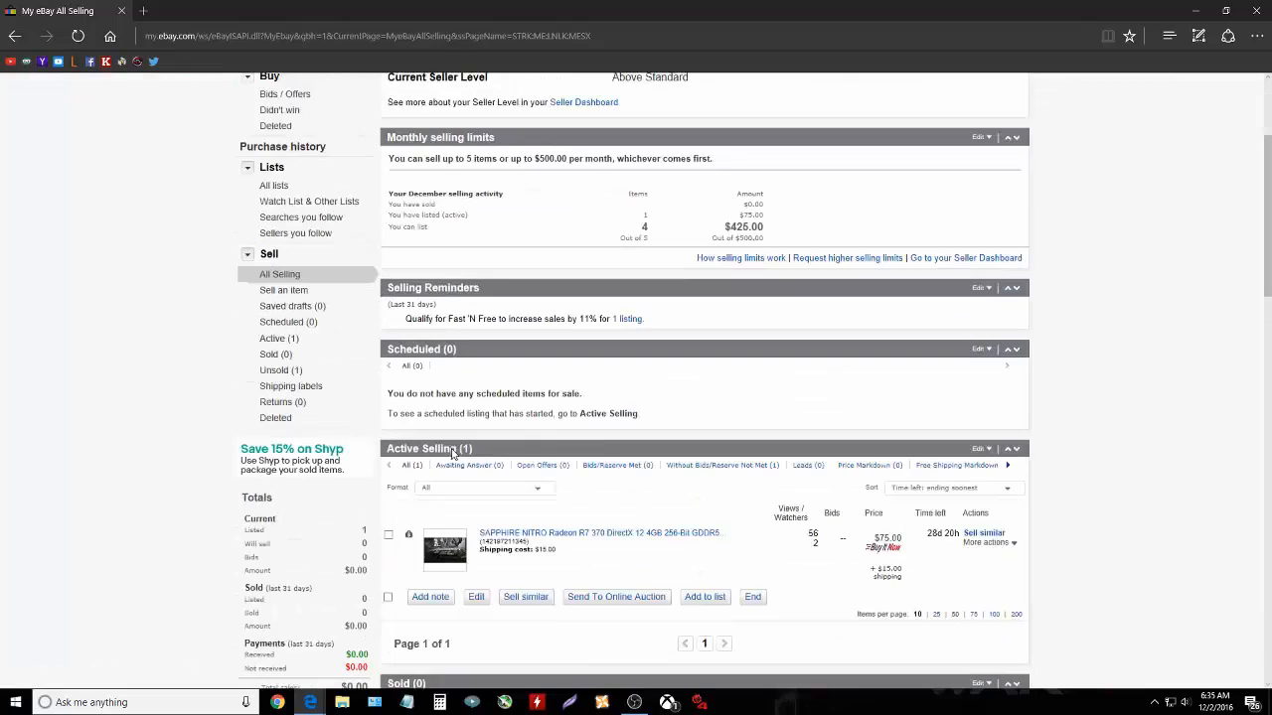
pyautogui.scroll(-3)
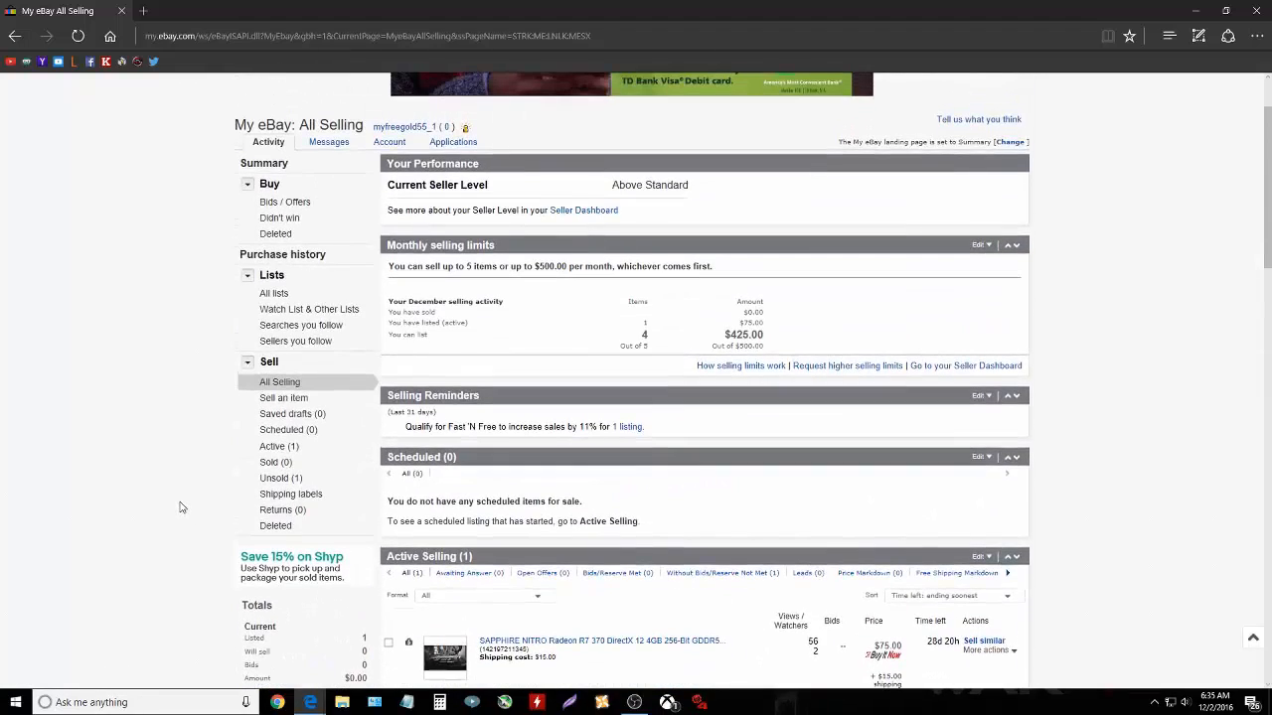
# - Leave the All Selling page for the My eBay Messages area
pyautogui.scroll(3)
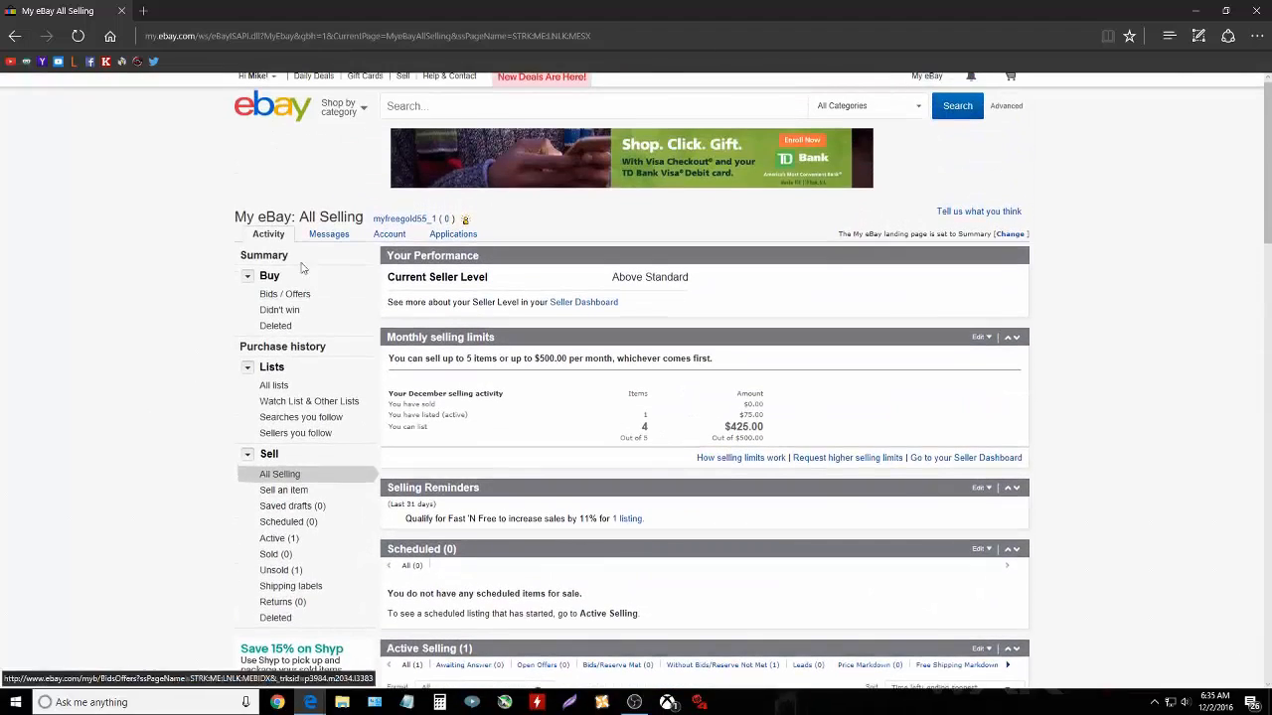
pyautogui.click(329, 235)
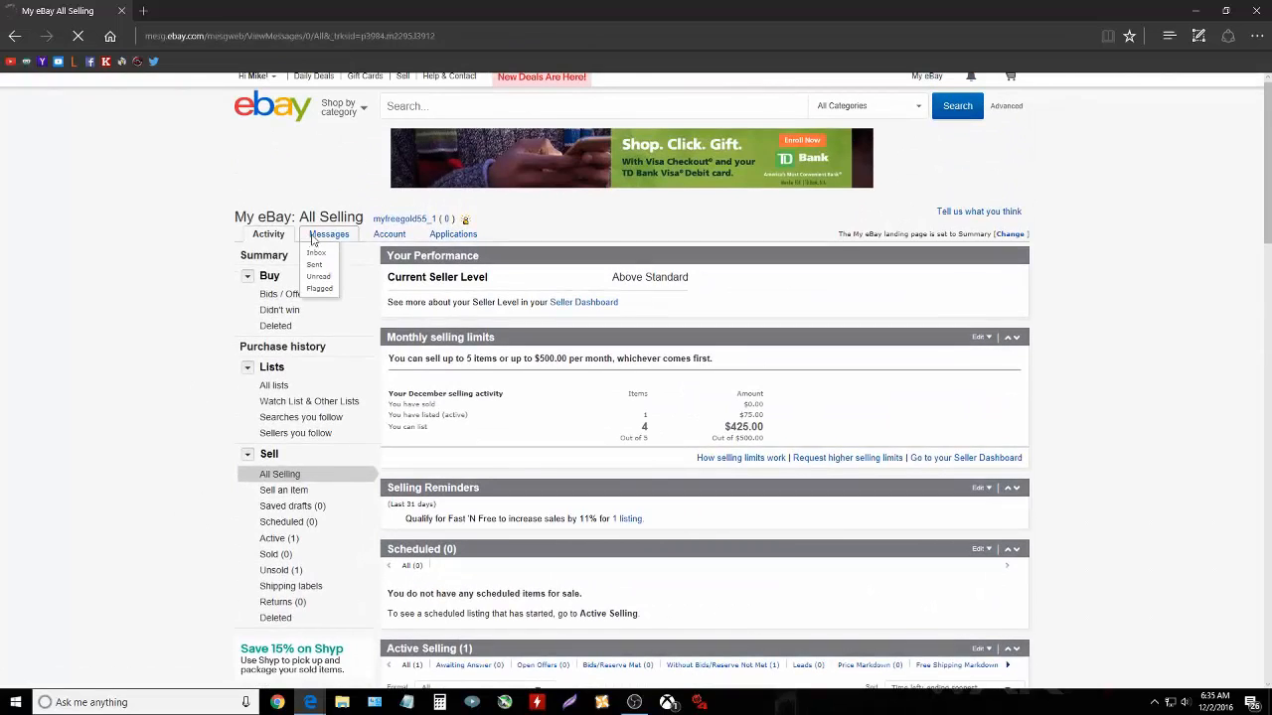
pyautogui.click(316, 252)
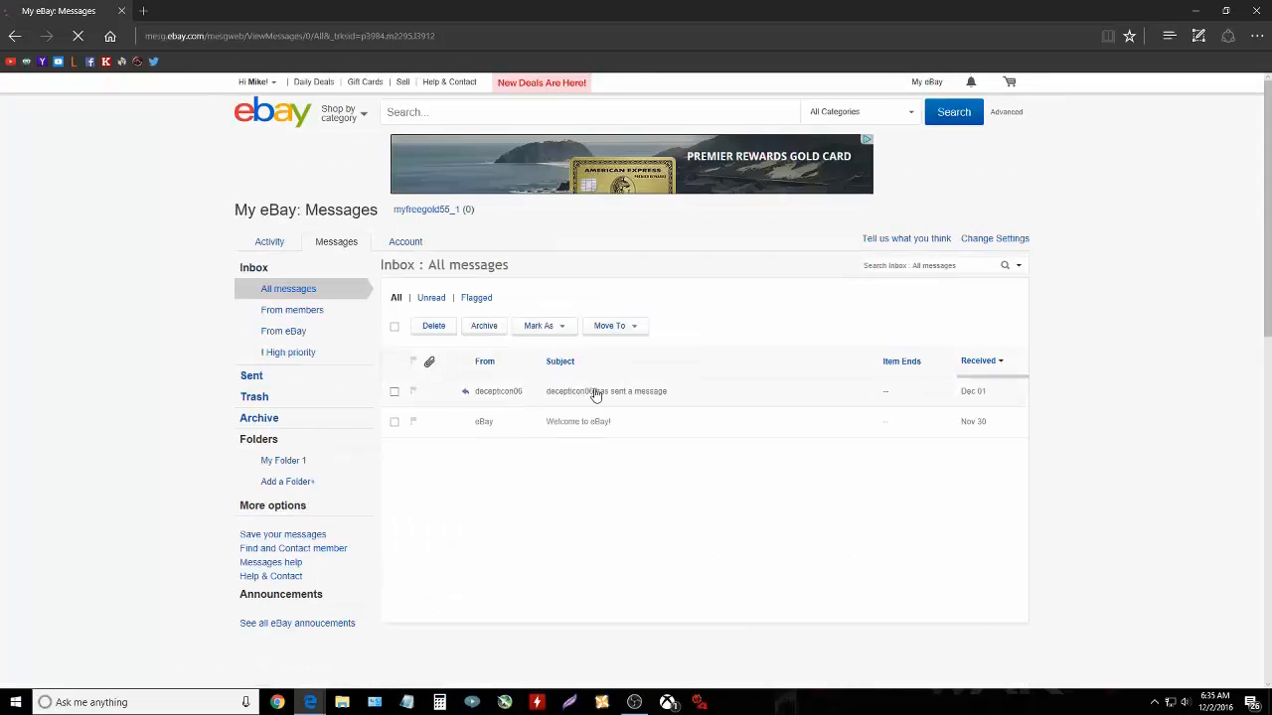
pyautogui.click(606, 390)
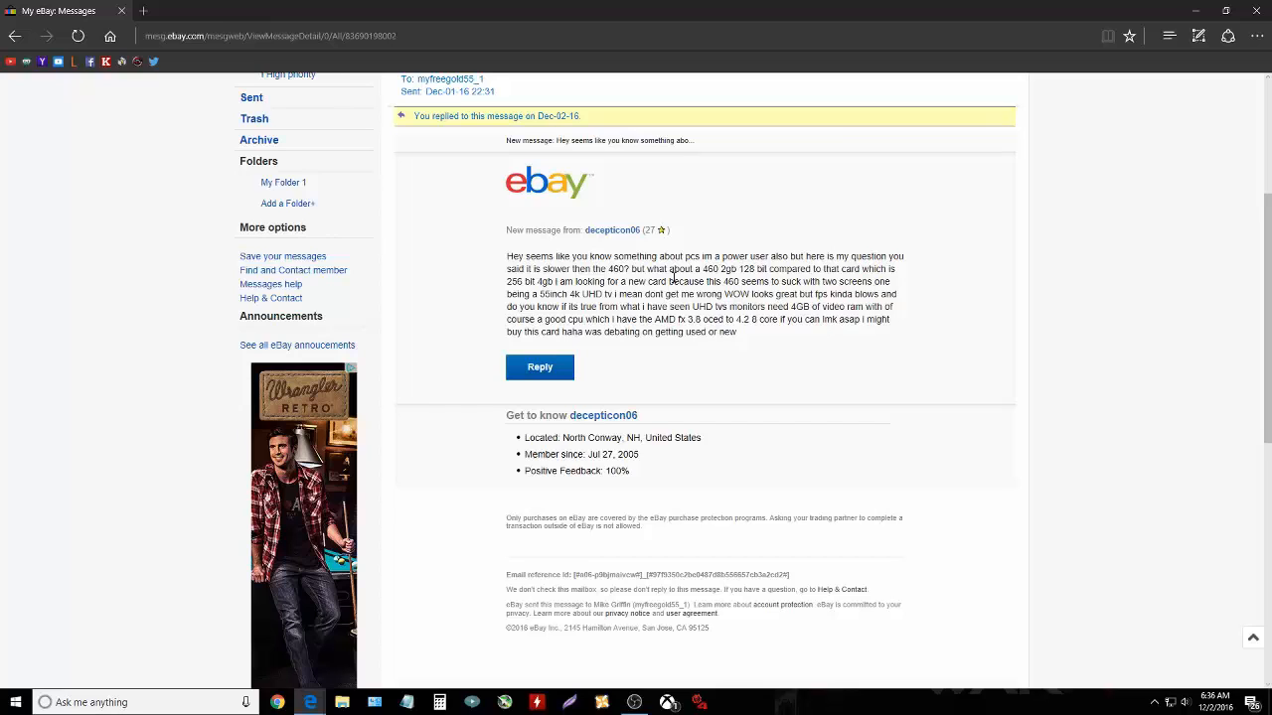
pyautogui.moveTo(569, 306)
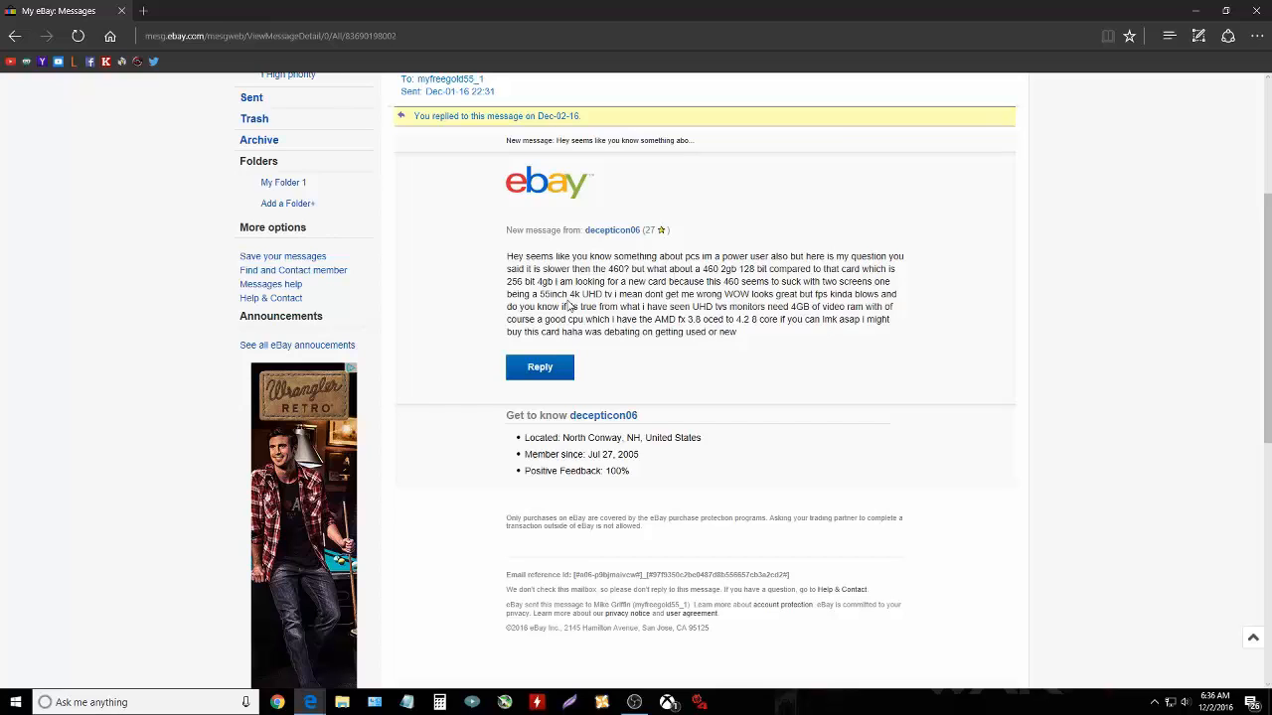
pyautogui.scroll(-3)
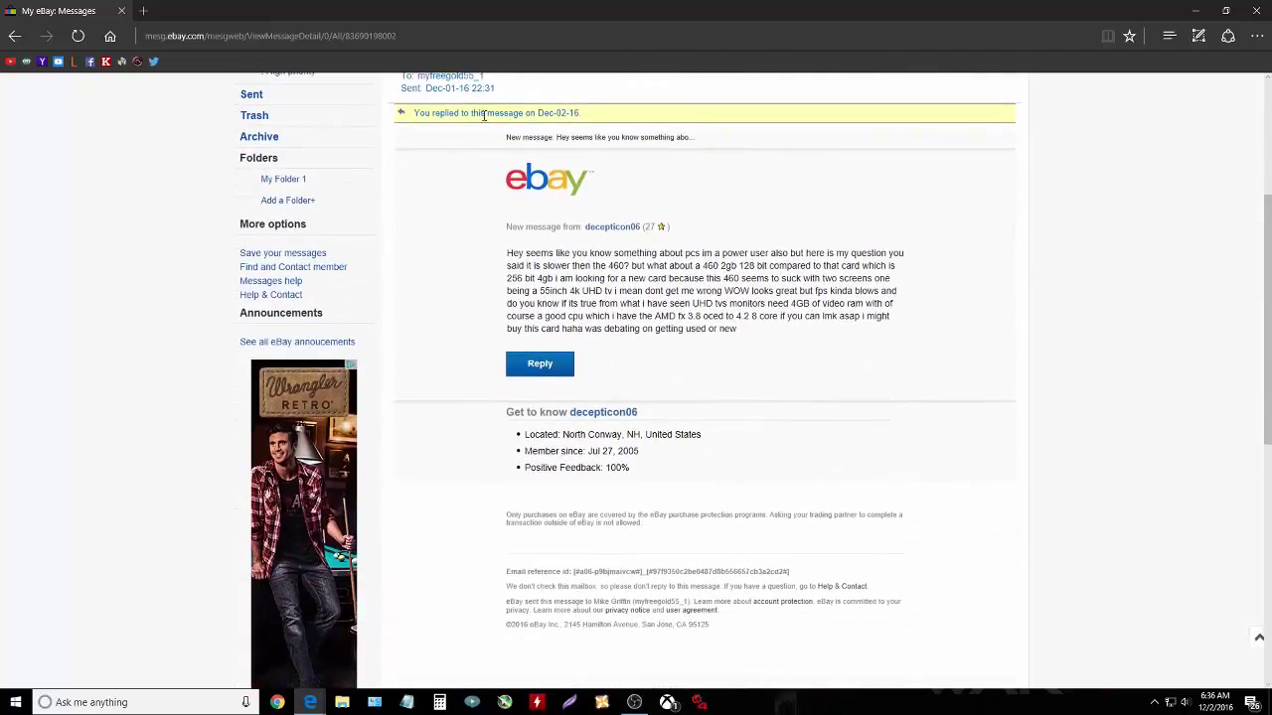
pyautogui.scroll(-3)
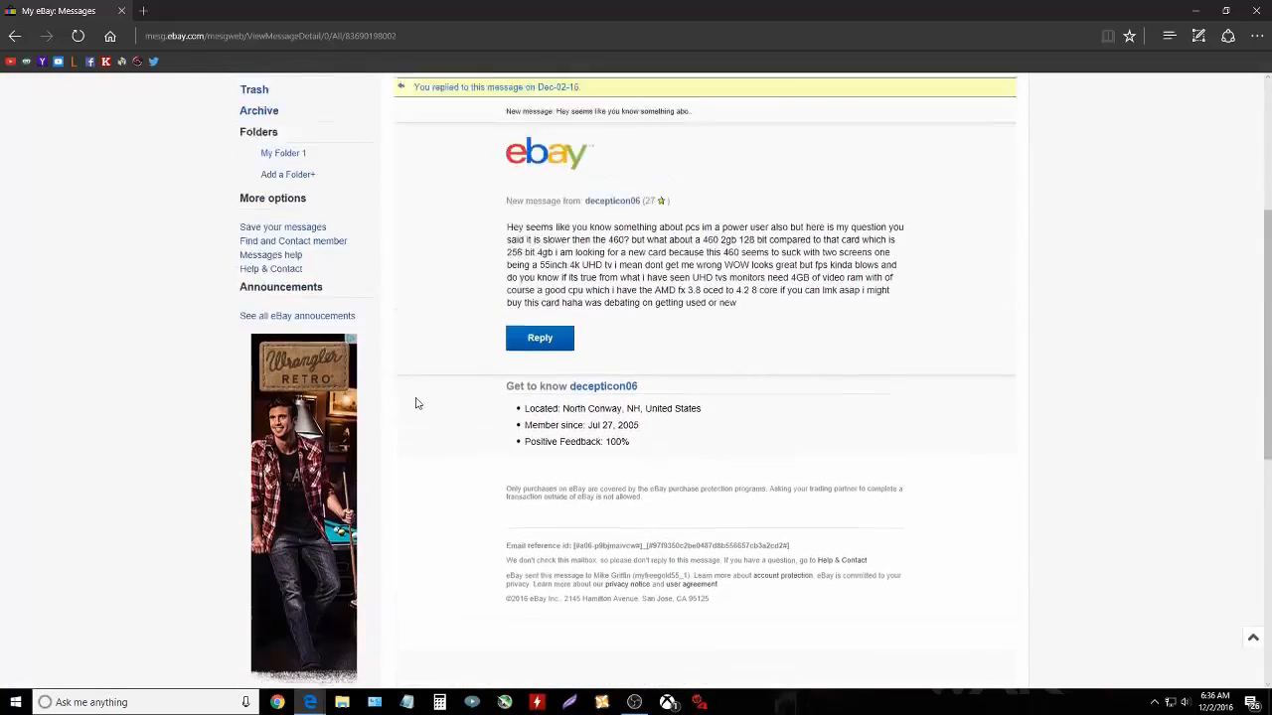
pyautogui.scroll(3)
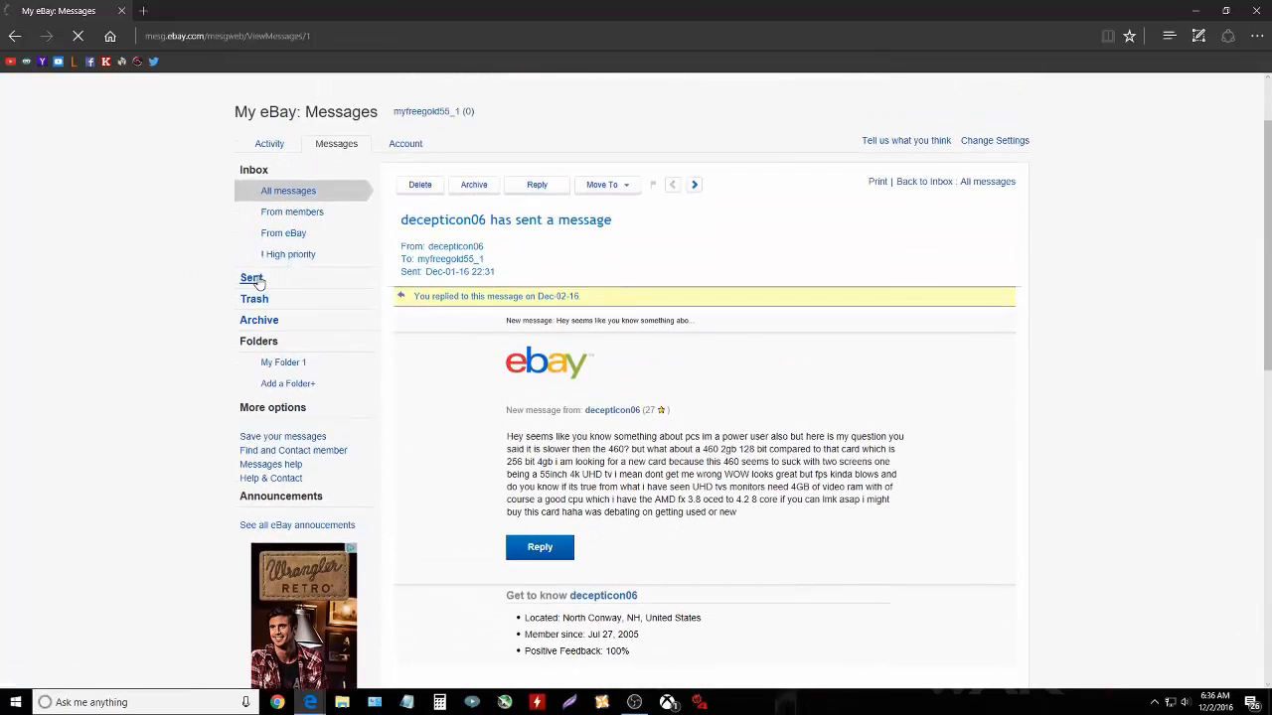
# - Read the sent reply explaining the 2GB 460's VRAM limits, then go to My eBay Summary
pyautogui.click(251, 278)
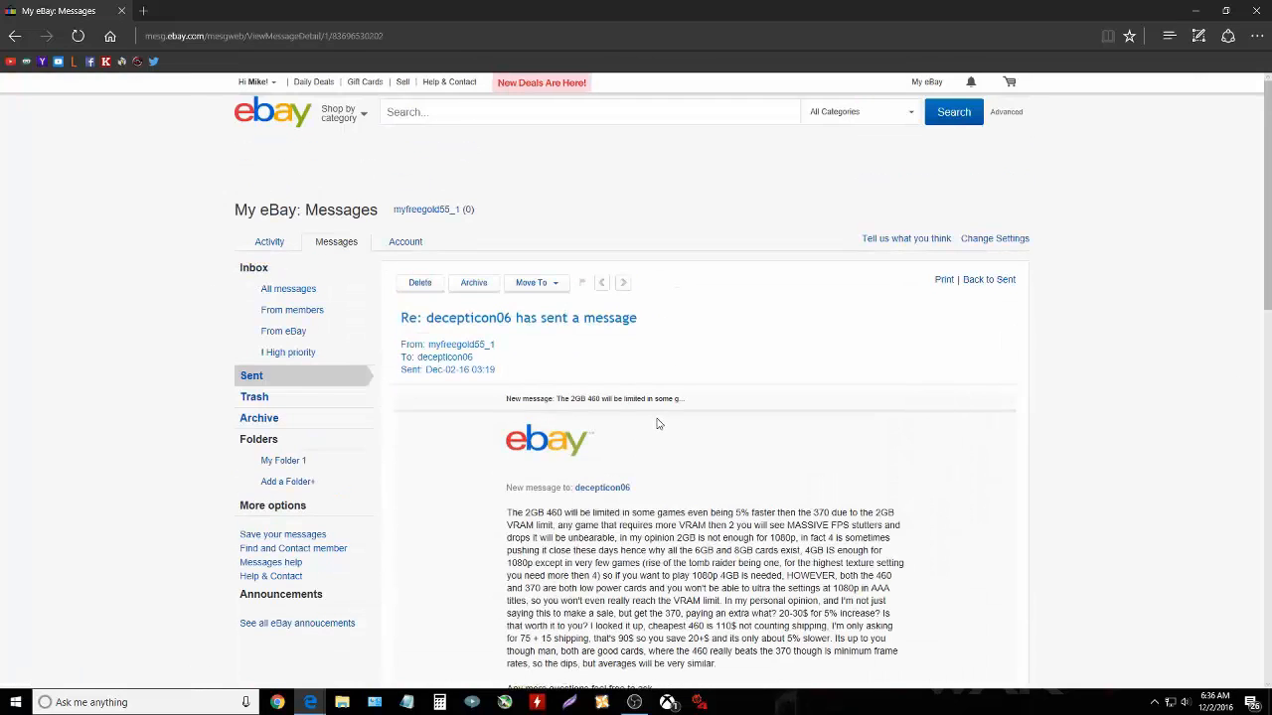
pyautogui.scroll(-3)
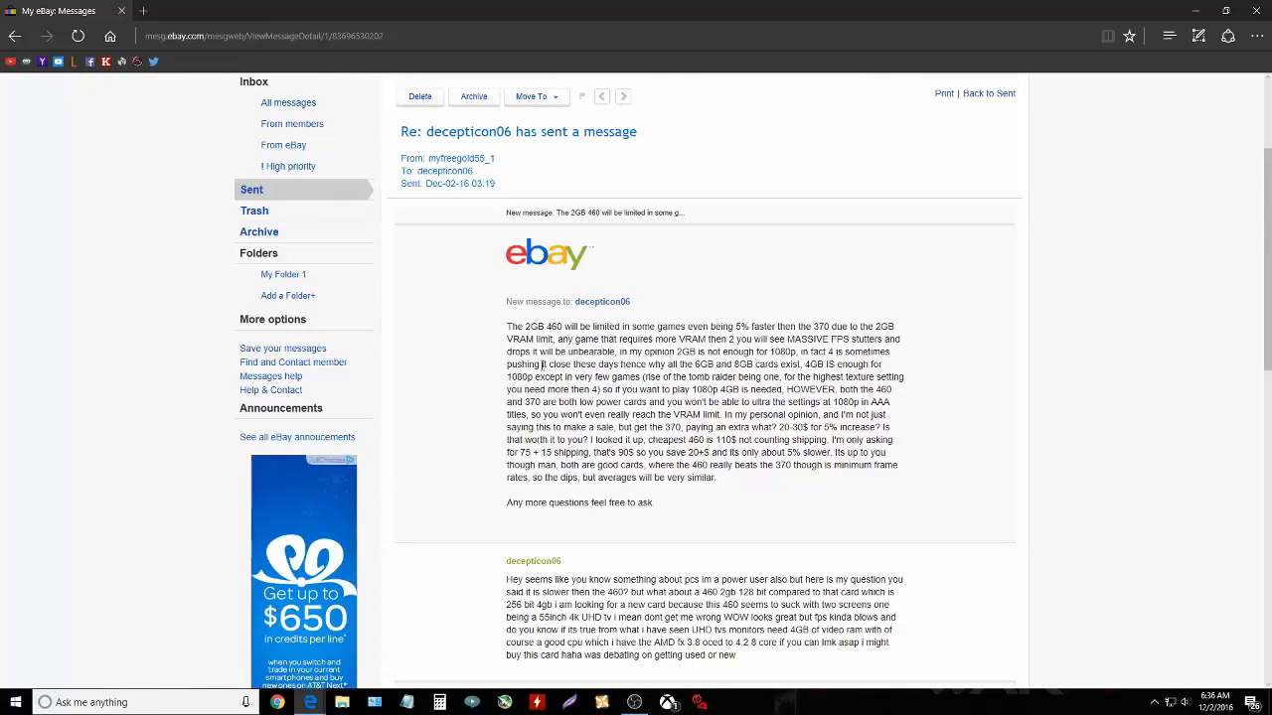
pyautogui.moveTo(408, 338)
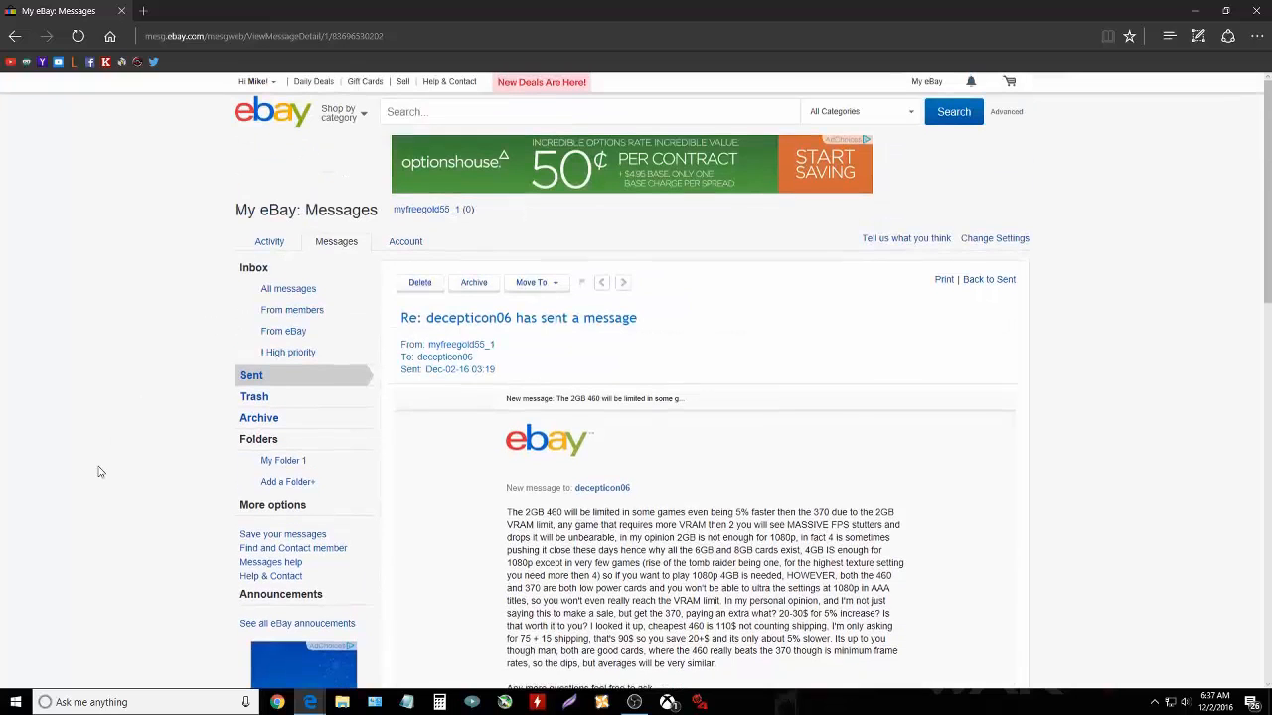
pyautogui.click(269, 242)
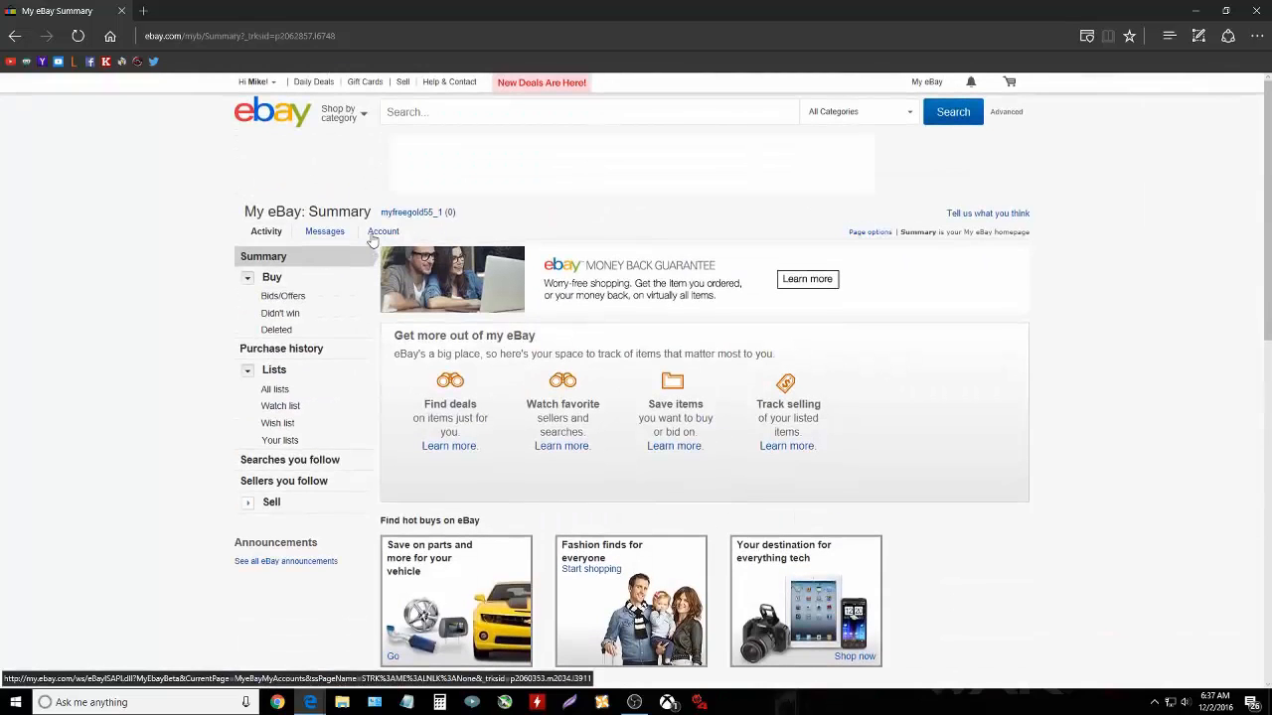
# - Return to All Selling via the My eBay menu's Selling option
pyautogui.click(926, 82)
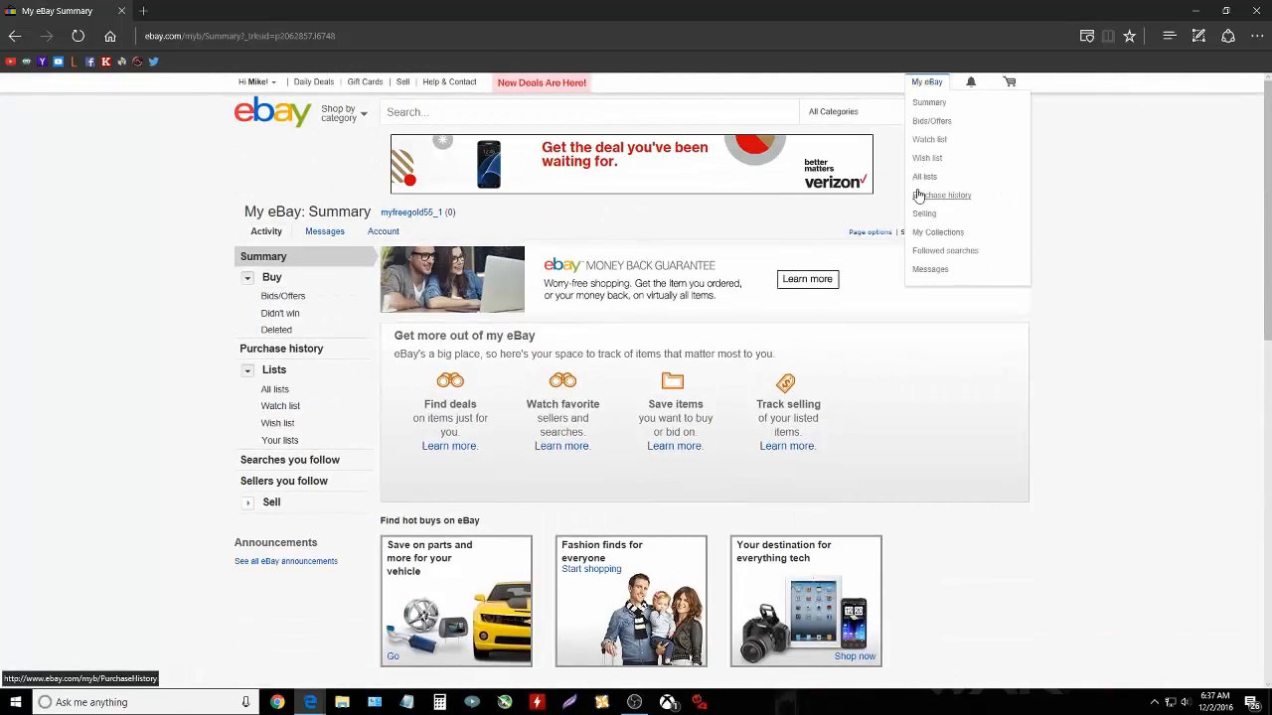
pyautogui.click(924, 214)
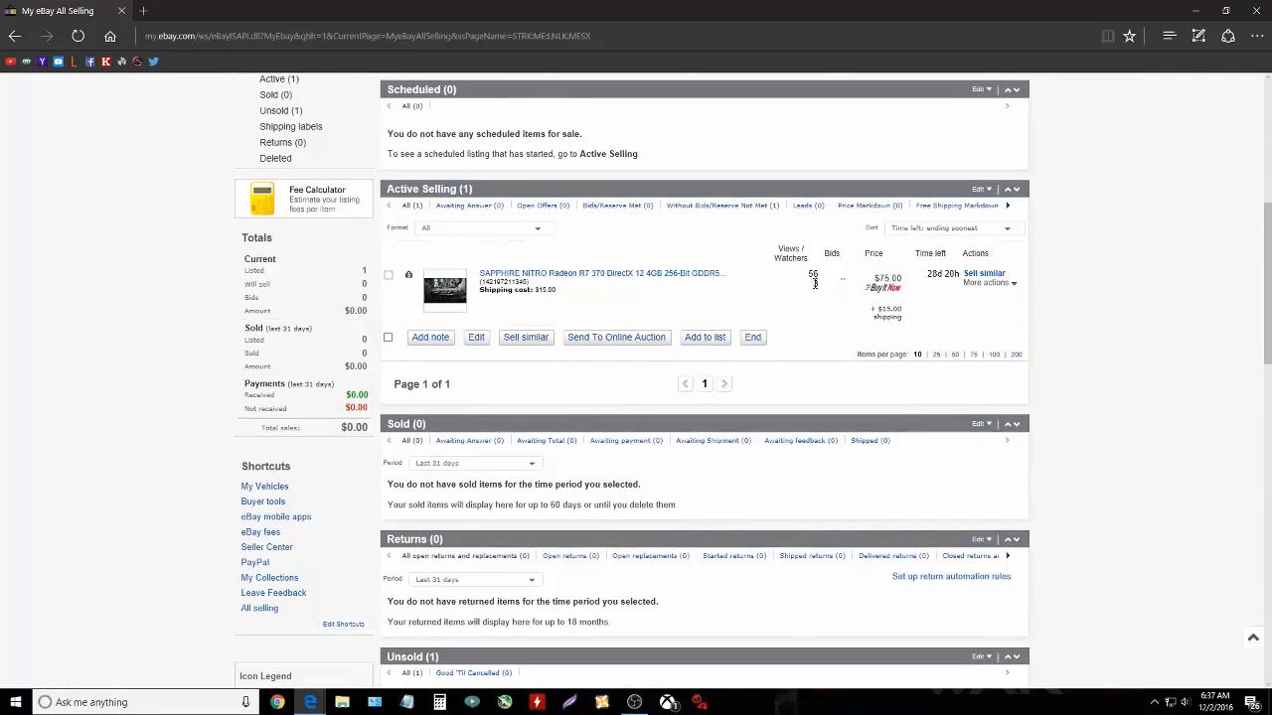
pyautogui.moveTo(793, 284)
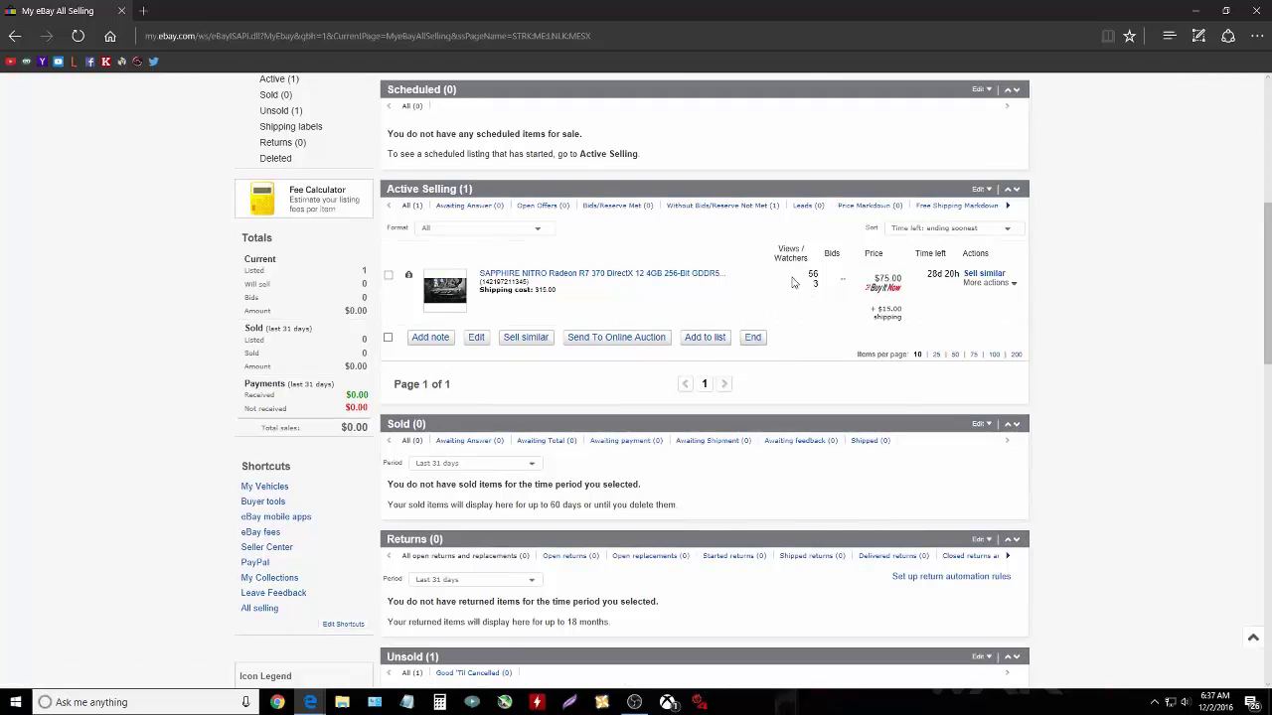
pyautogui.scroll(-3)
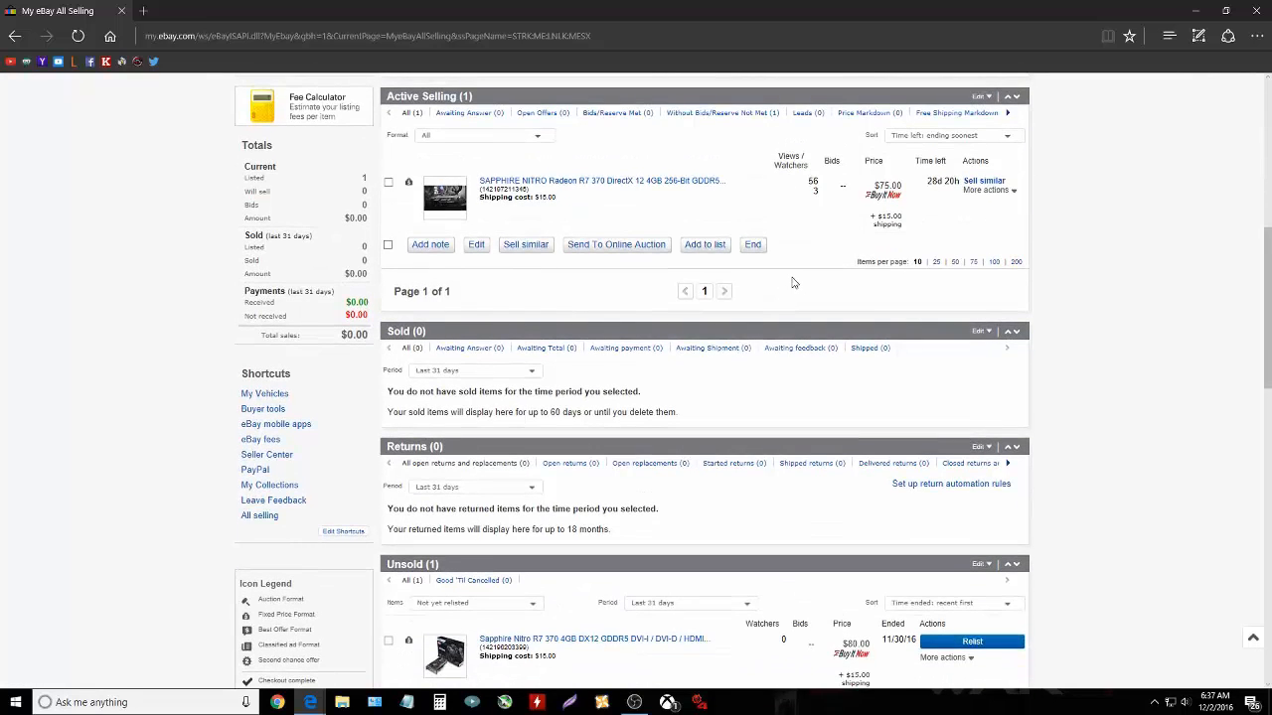
pyautogui.scroll(3)
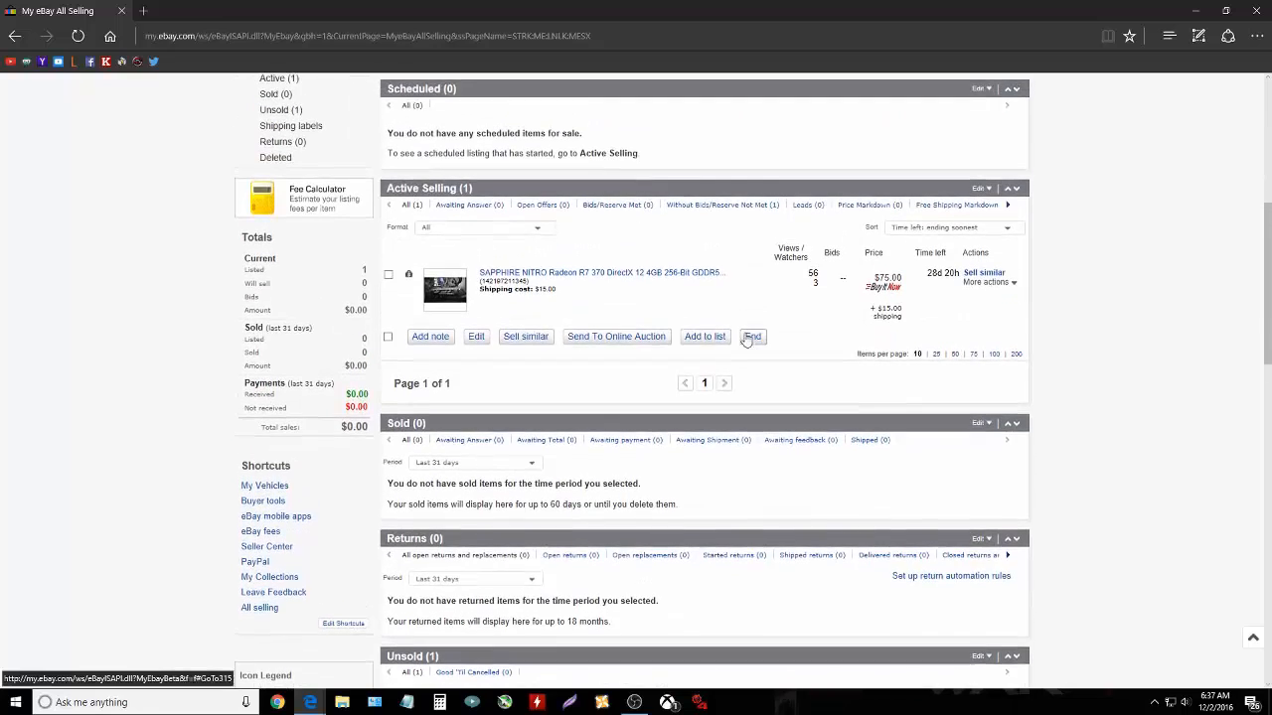
pyautogui.scroll(3)
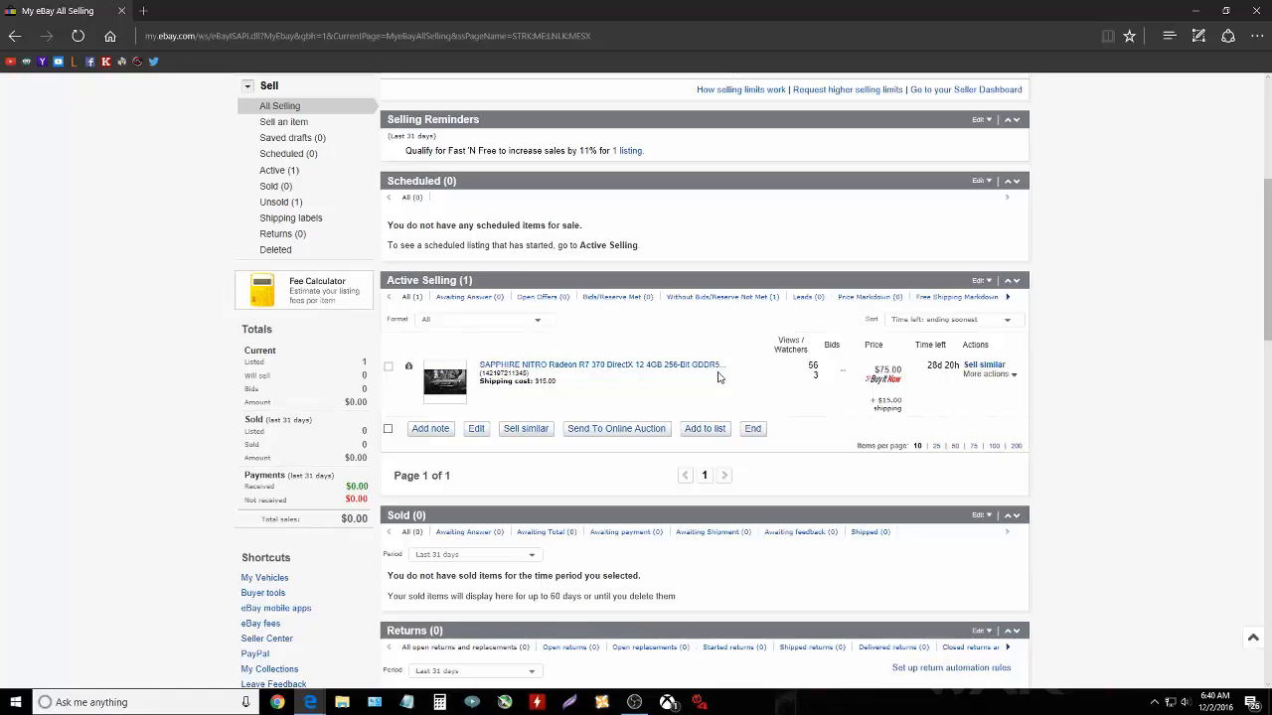
pyautogui.scroll(-3)
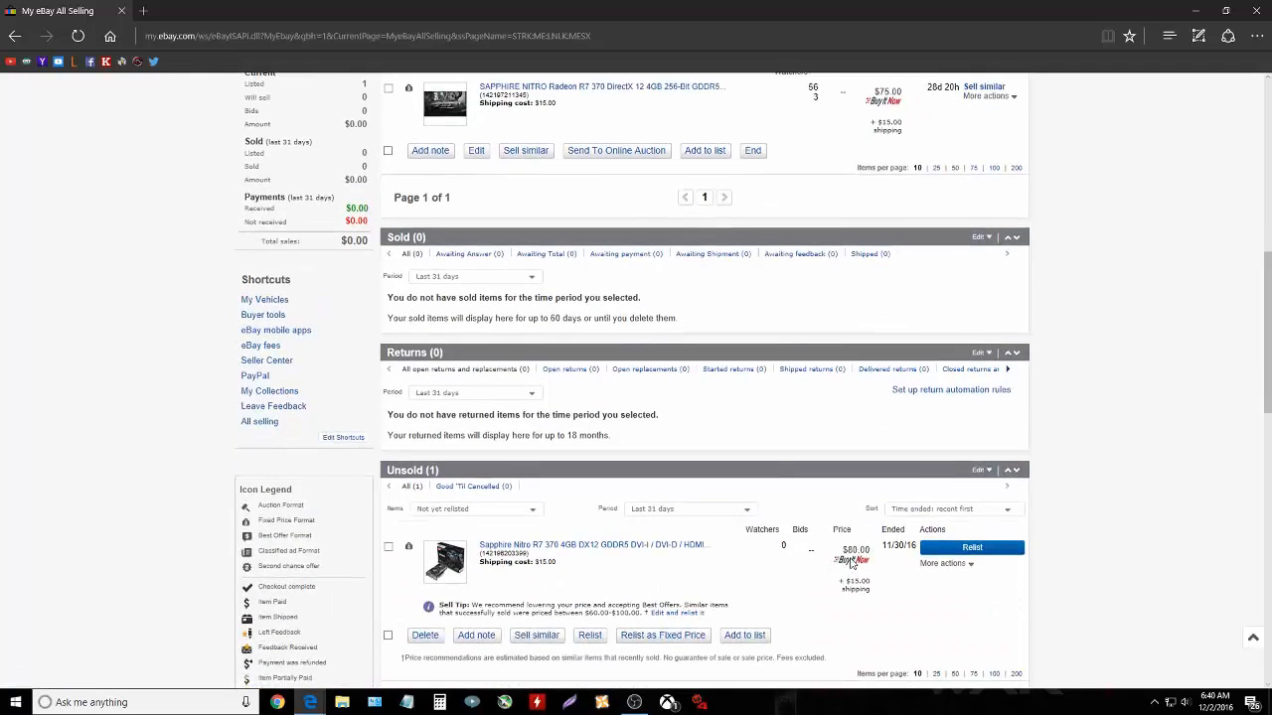
pyautogui.moveTo(851, 603)
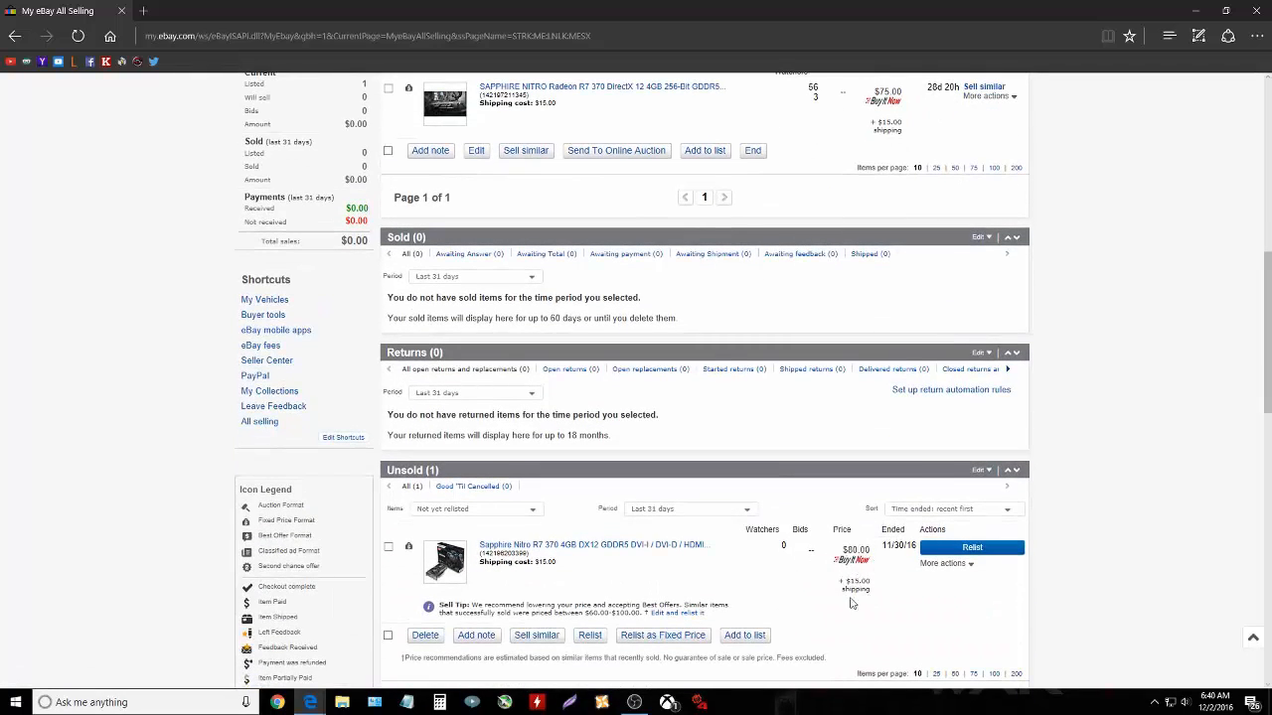
pyautogui.moveTo(738, 553)
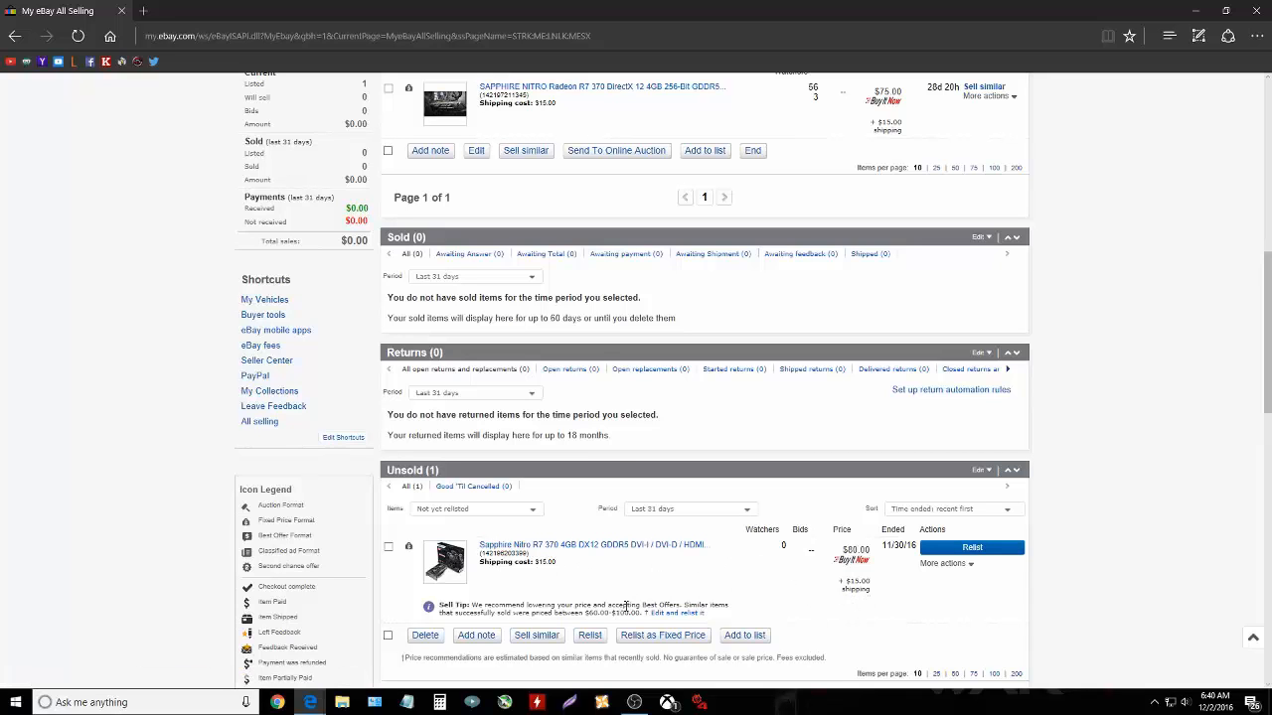
pyautogui.scroll(3)
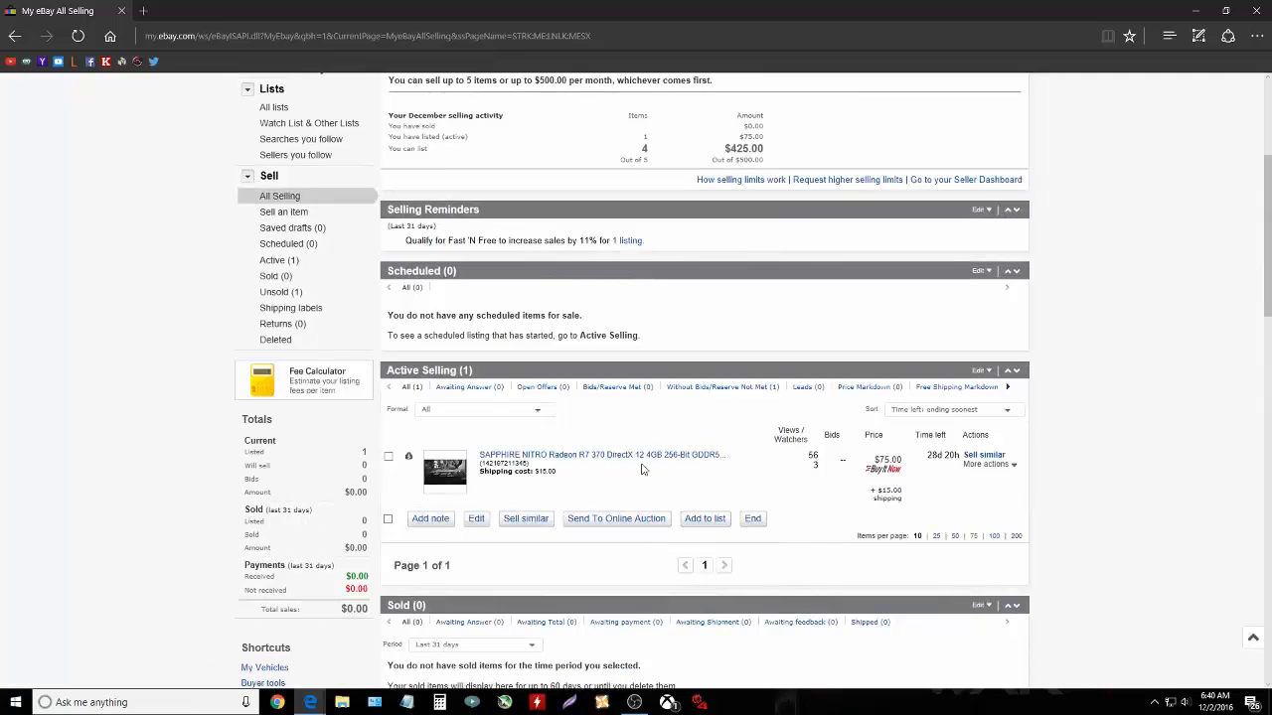
pyautogui.moveTo(760, 471)
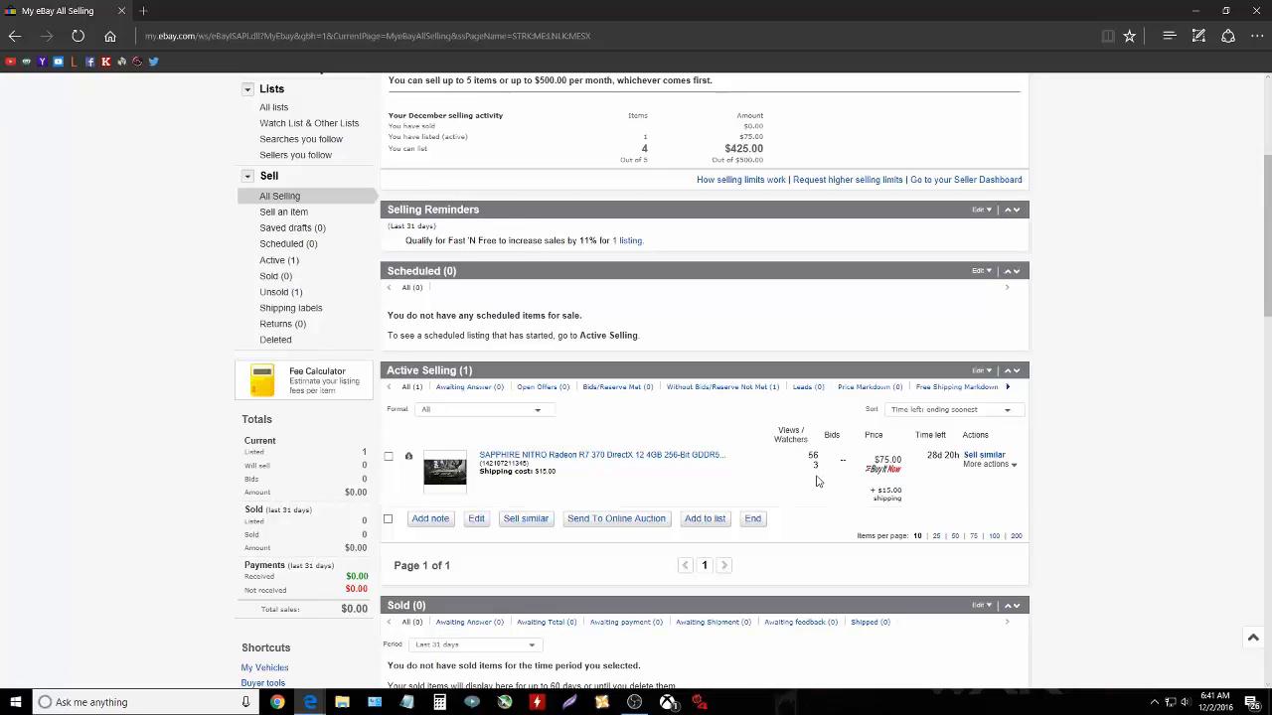
pyautogui.moveTo(740, 478)
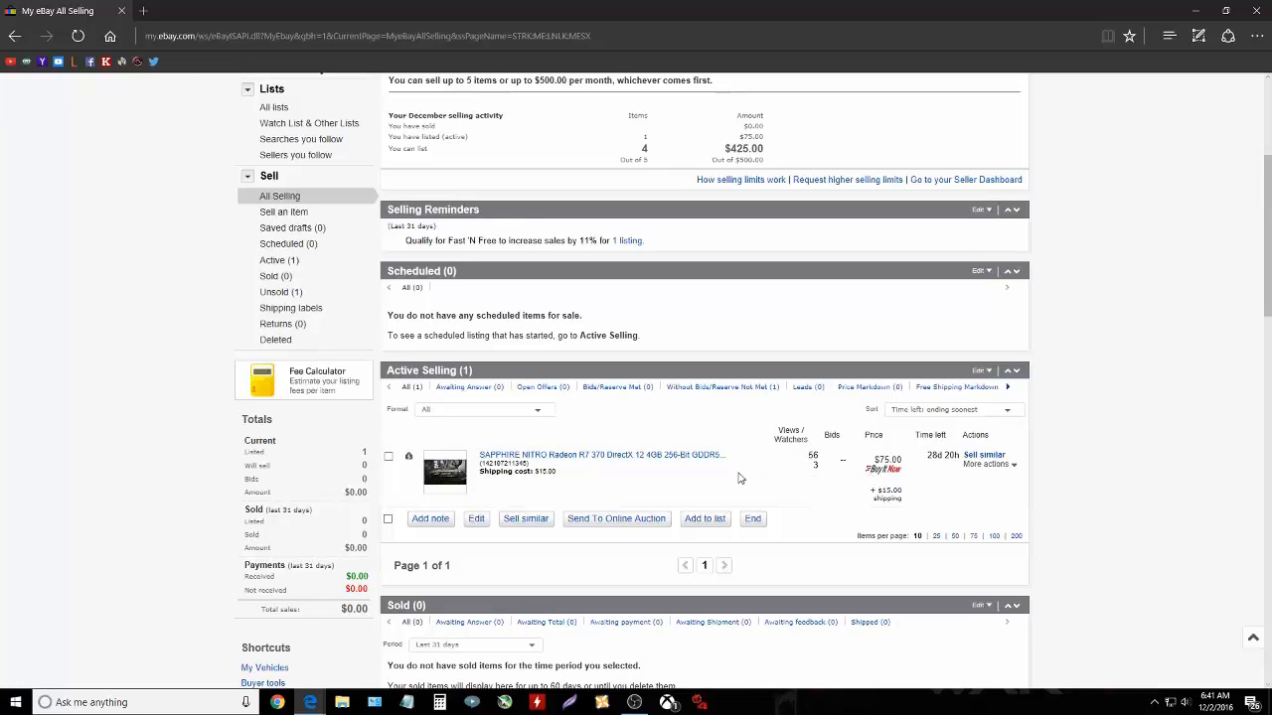